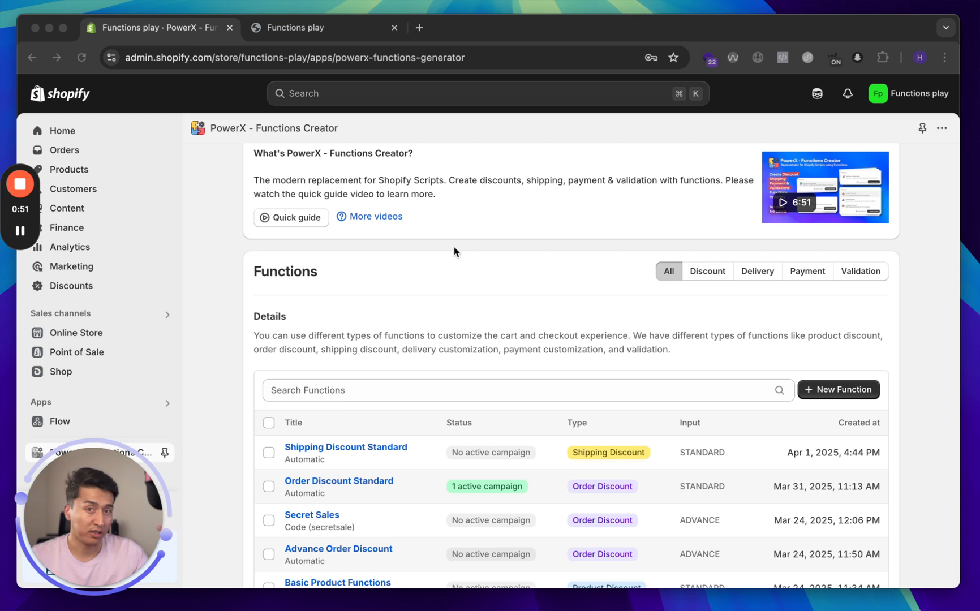
{"action": "mouse_move", "coordinate": [472, 291]}
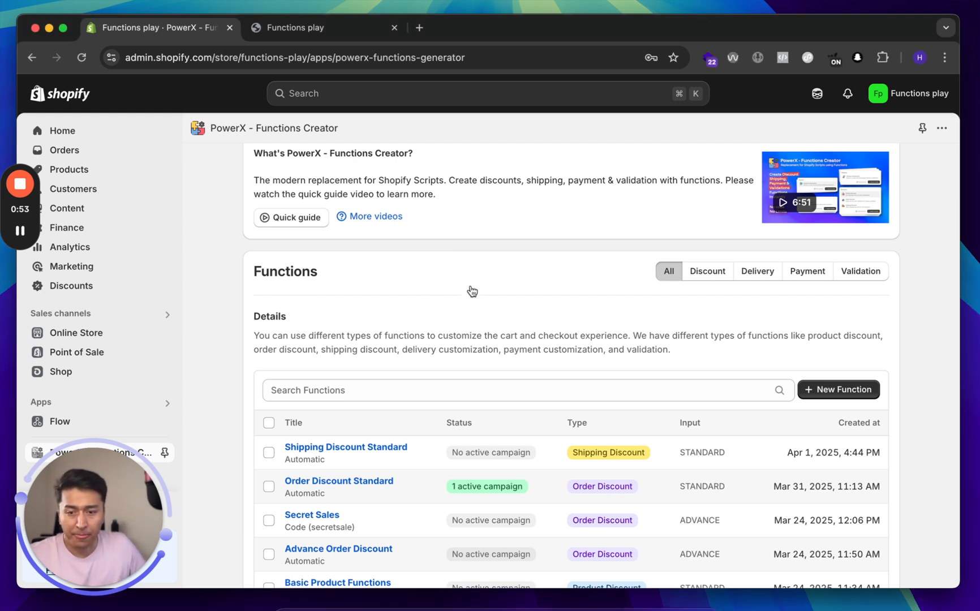
Briefly start creating a new product discount function in PowerX, then abandon it and return home.
{"action": "scroll", "scroll_direction": "down", "scroll_amount": 3}
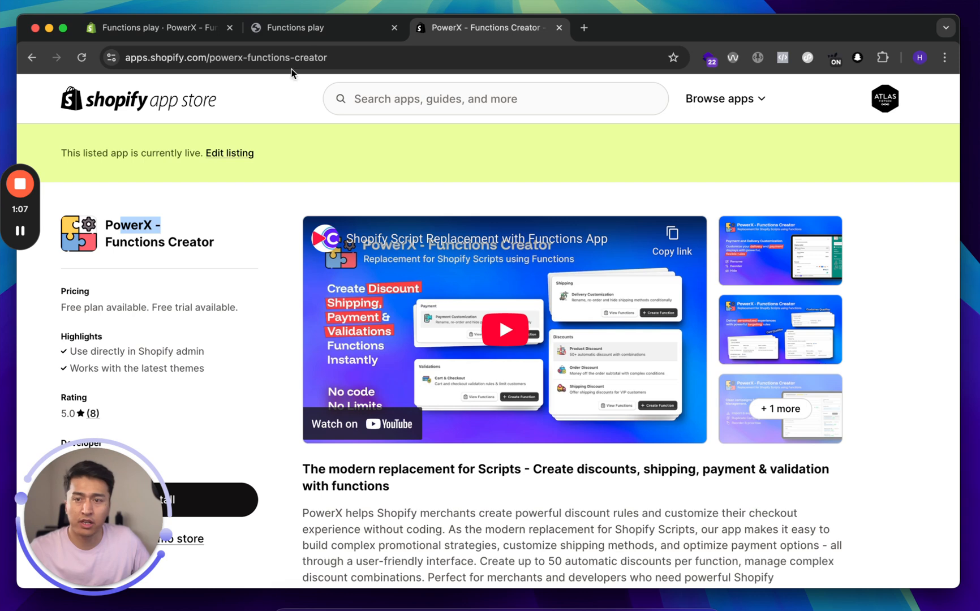
{"action": "left_click", "coordinate": [157, 27]}
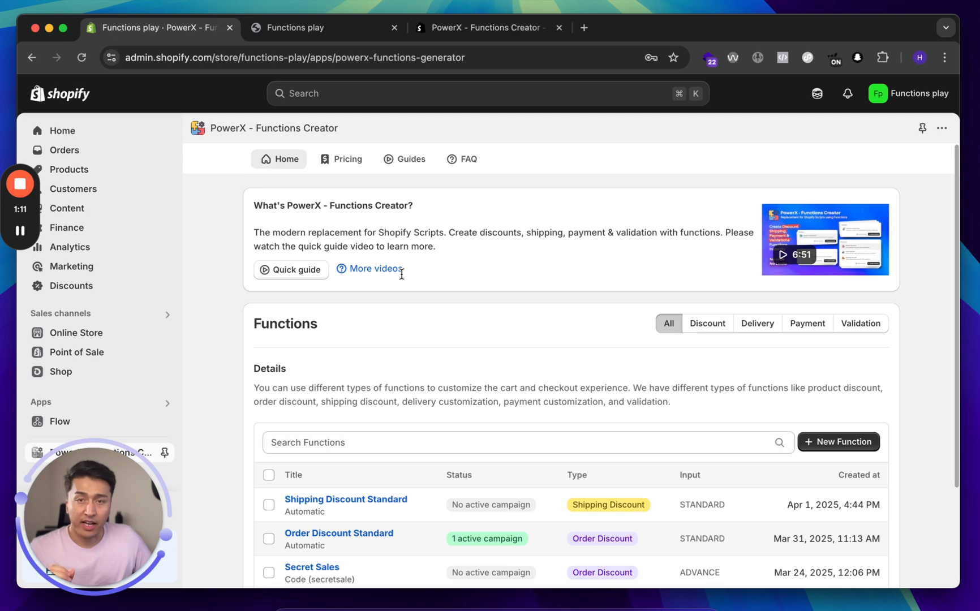
{"action": "scroll", "scroll_direction": "down", "scroll_amount": 3}
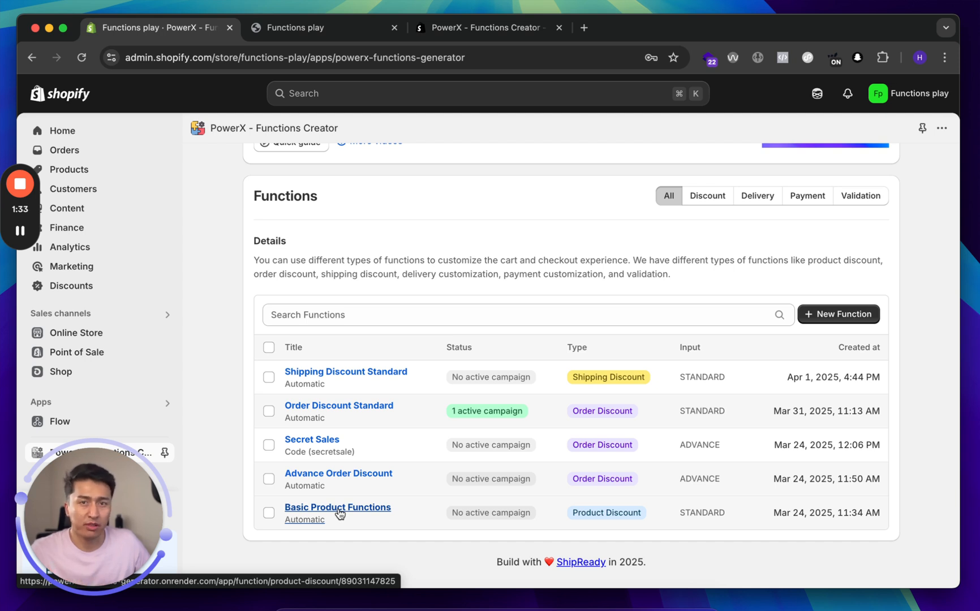
{"action": "mouse_move", "coordinate": [367, 536]}
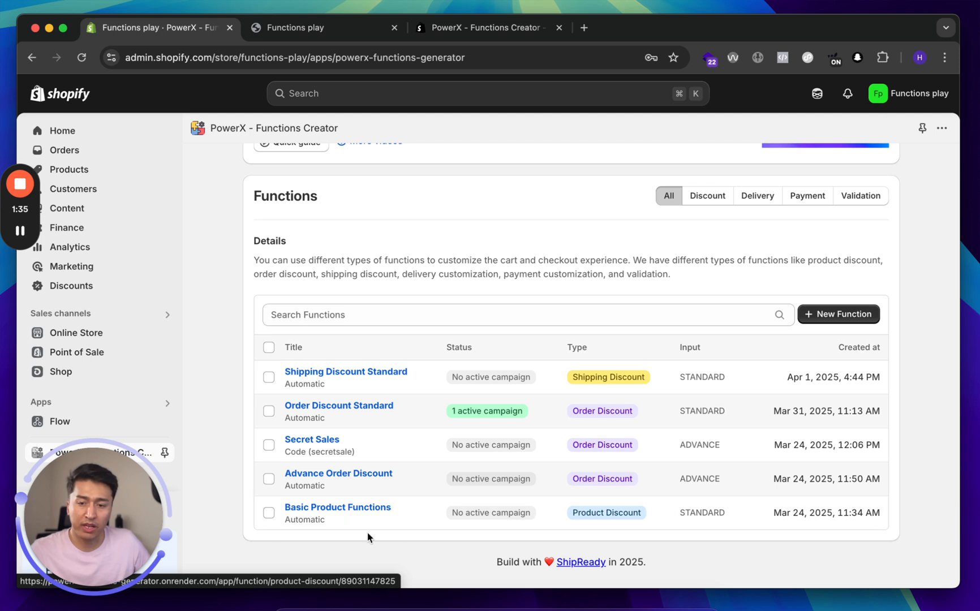
{"action": "mouse_move", "coordinate": [397, 537]}
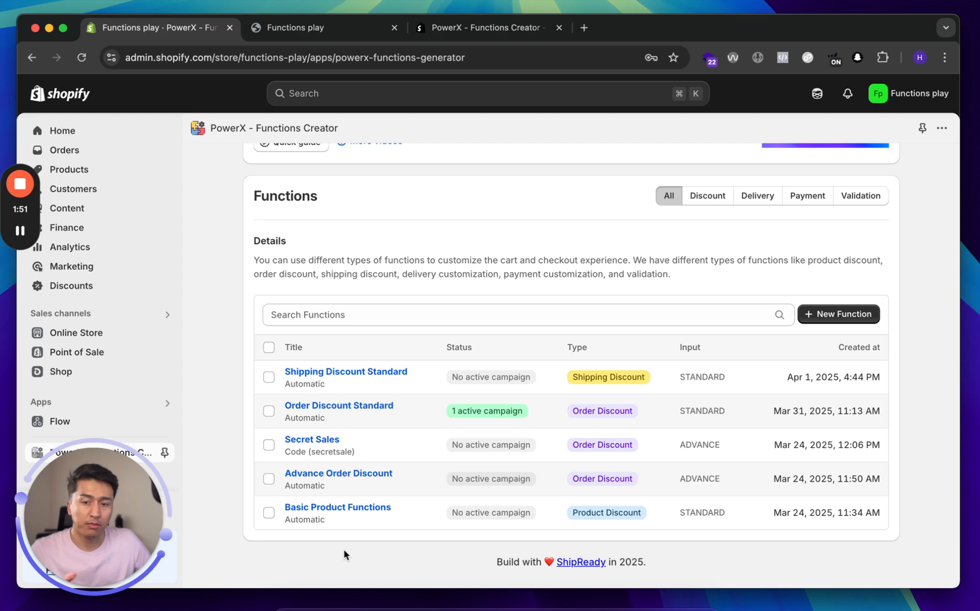
{"action": "mouse_move", "coordinate": [343, 530]}
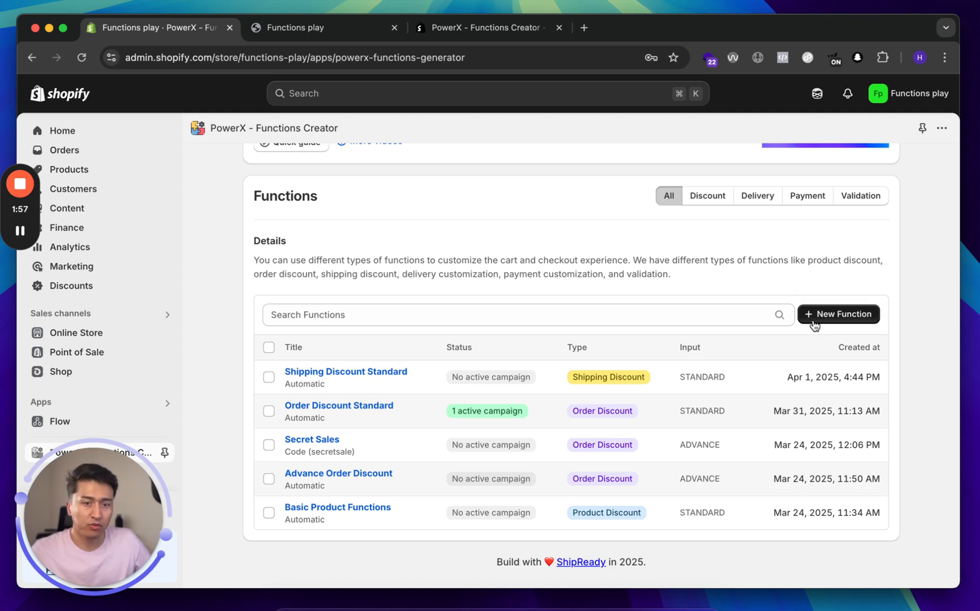
{"action": "left_click", "coordinate": [838, 313]}
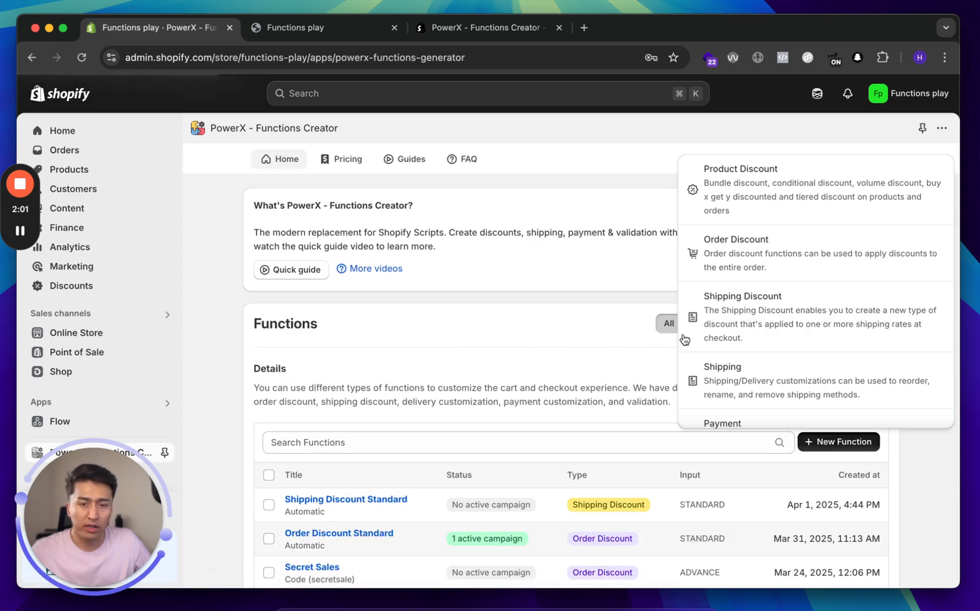
{"action": "left_click", "coordinate": [741, 168]}
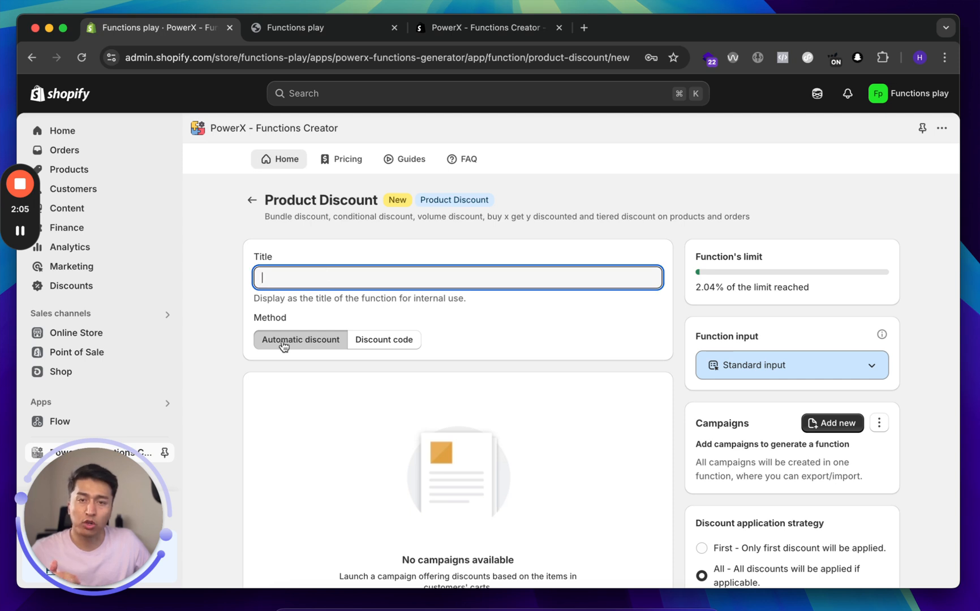
{"action": "mouse_move", "coordinate": [496, 365]}
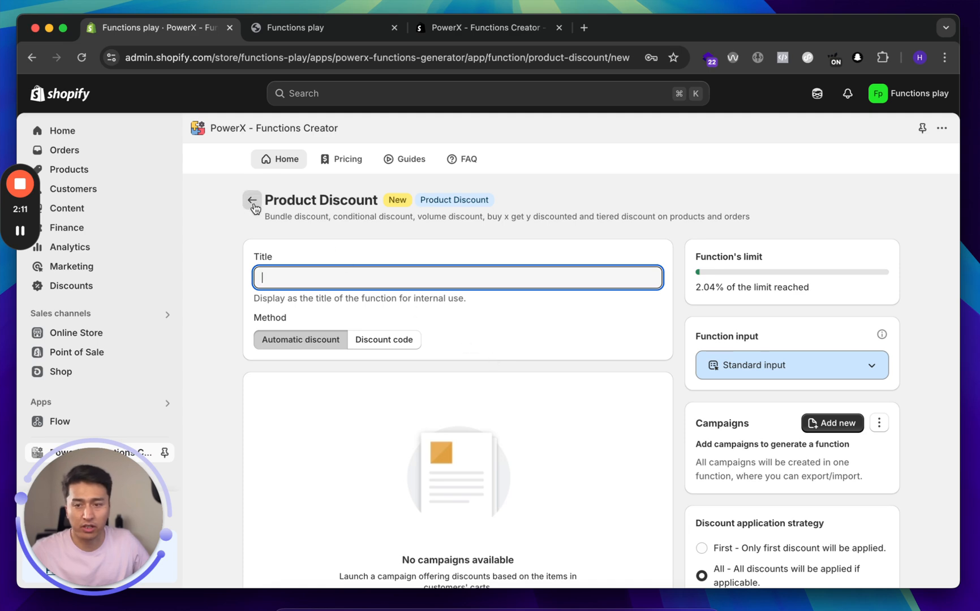
{"action": "left_click", "coordinate": [252, 199]}
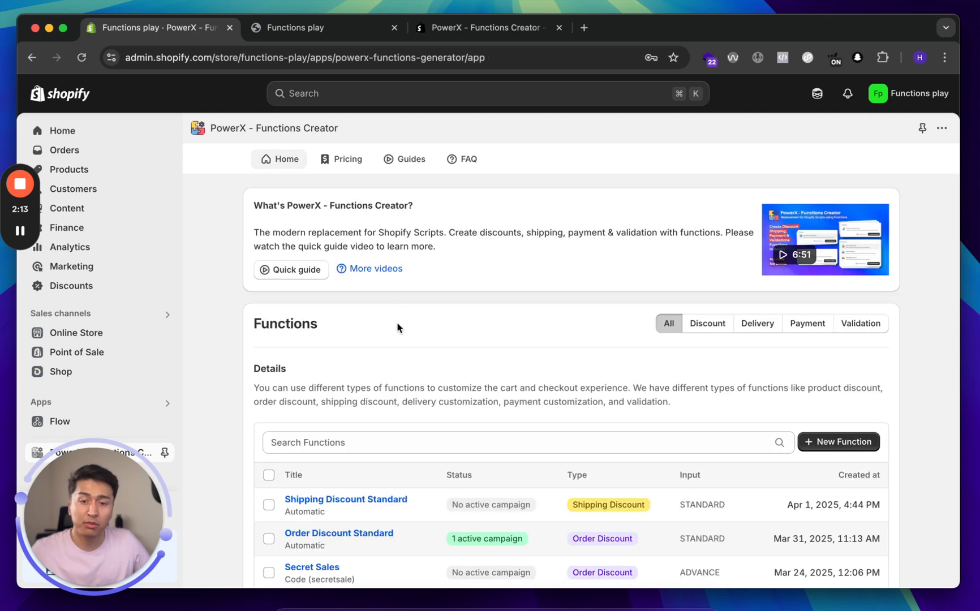
Open the Basic Product Functions function and view its Campaigns panel.
{"action": "scroll", "scroll_direction": "down", "scroll_amount": 3}
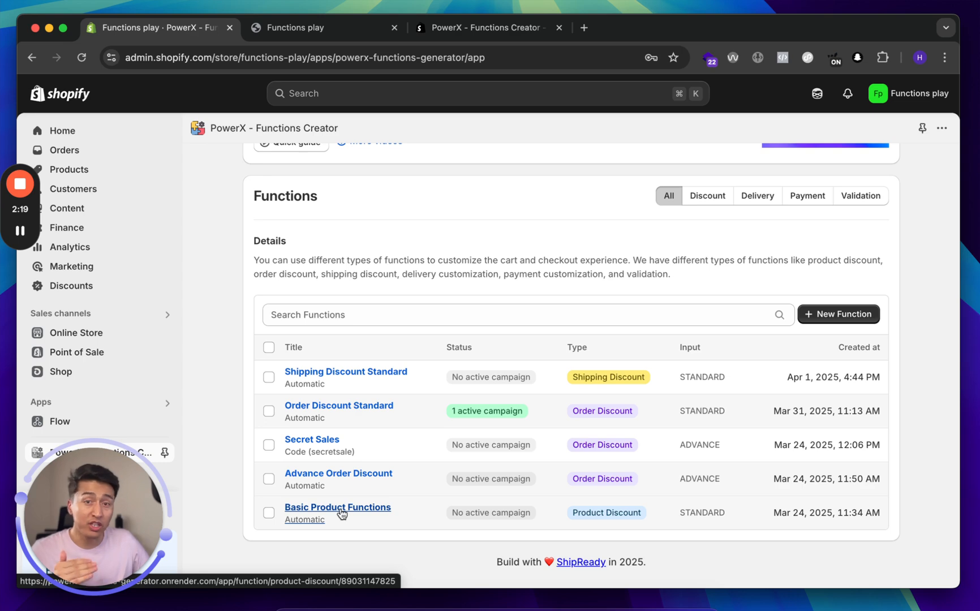
{"action": "left_click", "coordinate": [337, 507]}
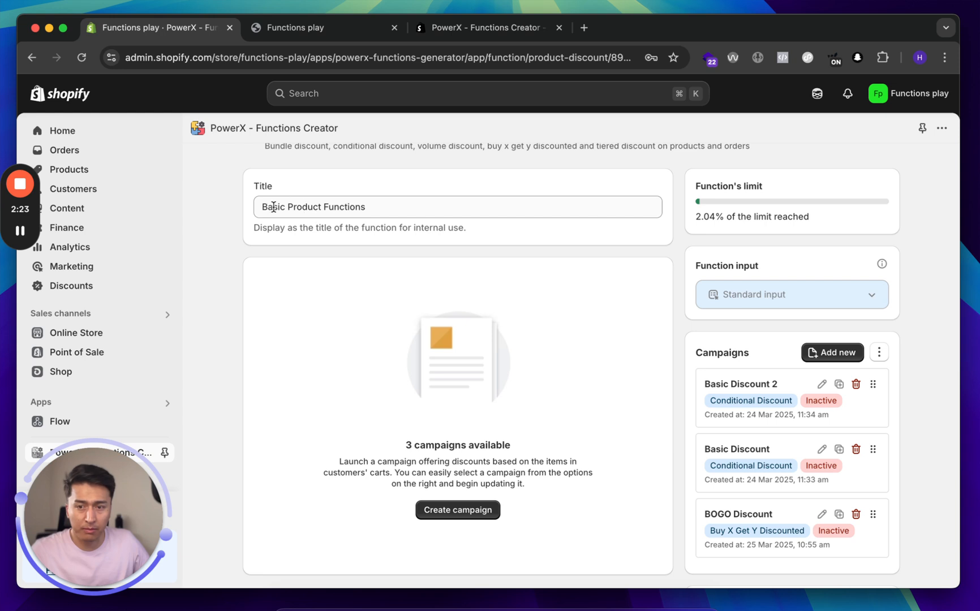
{"action": "scroll", "scroll_direction": "down", "scroll_amount": 3}
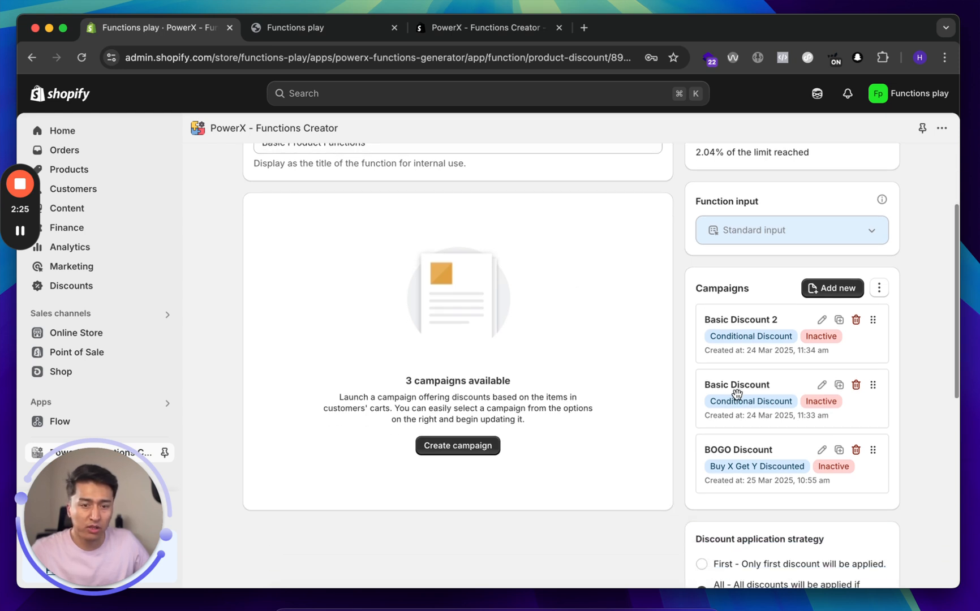
{"action": "mouse_move", "coordinate": [813, 436]}
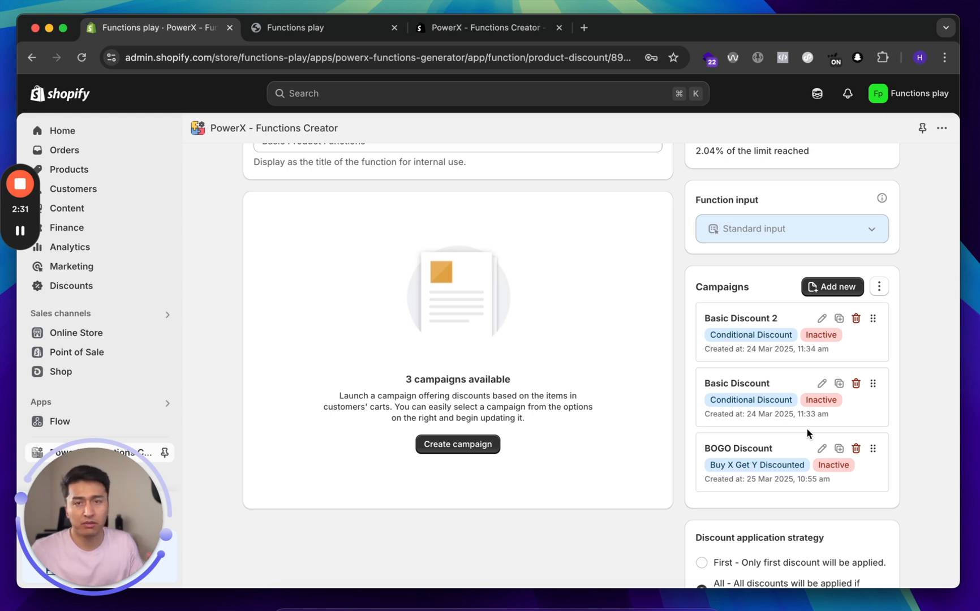
{"action": "mouse_move", "coordinate": [666, 361]}
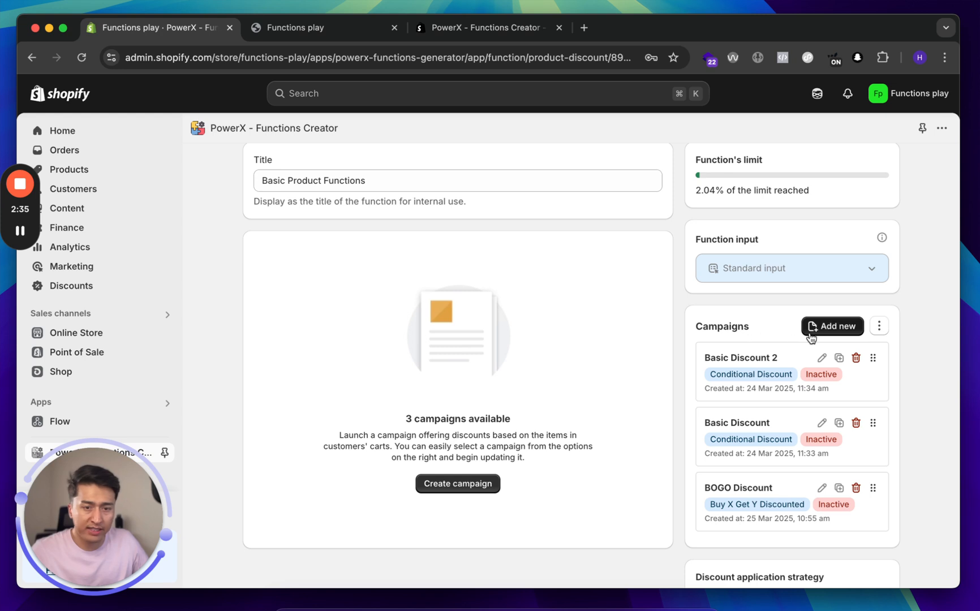
Add a campaign of type Volume Discount and name it 'Volume Discount'.
{"action": "left_click", "coordinate": [831, 326]}
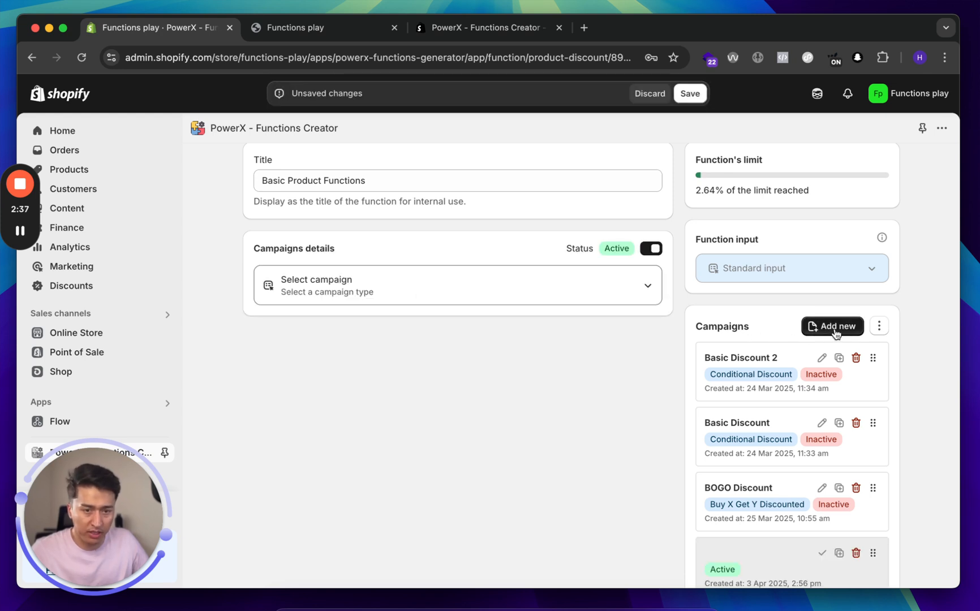
{"action": "left_click", "coordinate": [457, 285]}
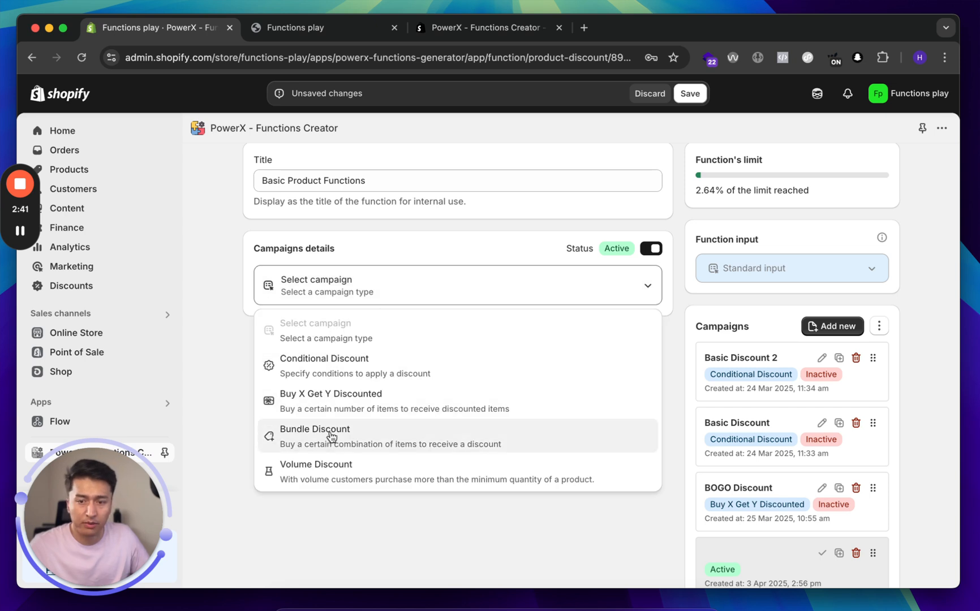
{"action": "left_click", "coordinate": [315, 471]}
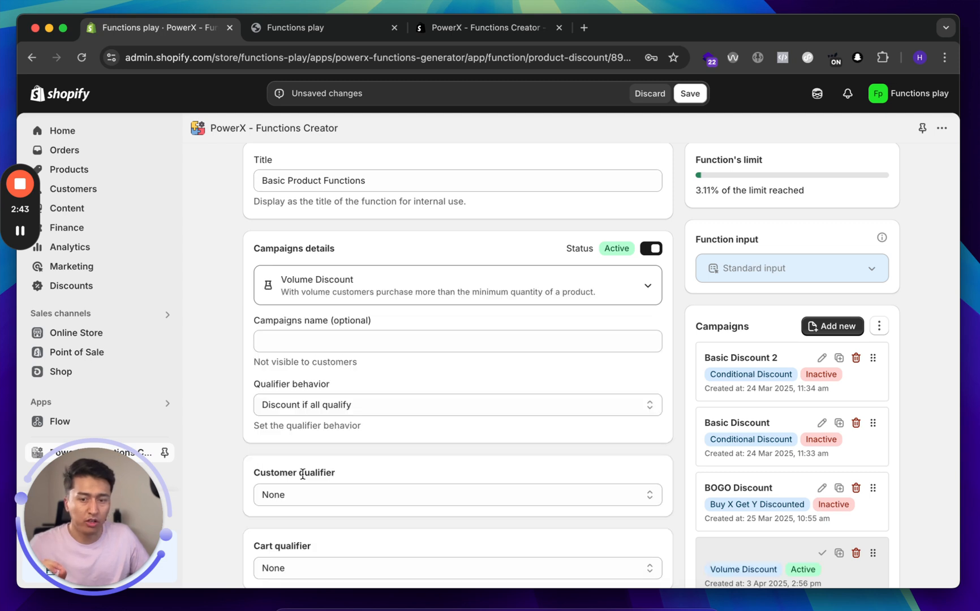
{"action": "left_click", "coordinate": [458, 341]}
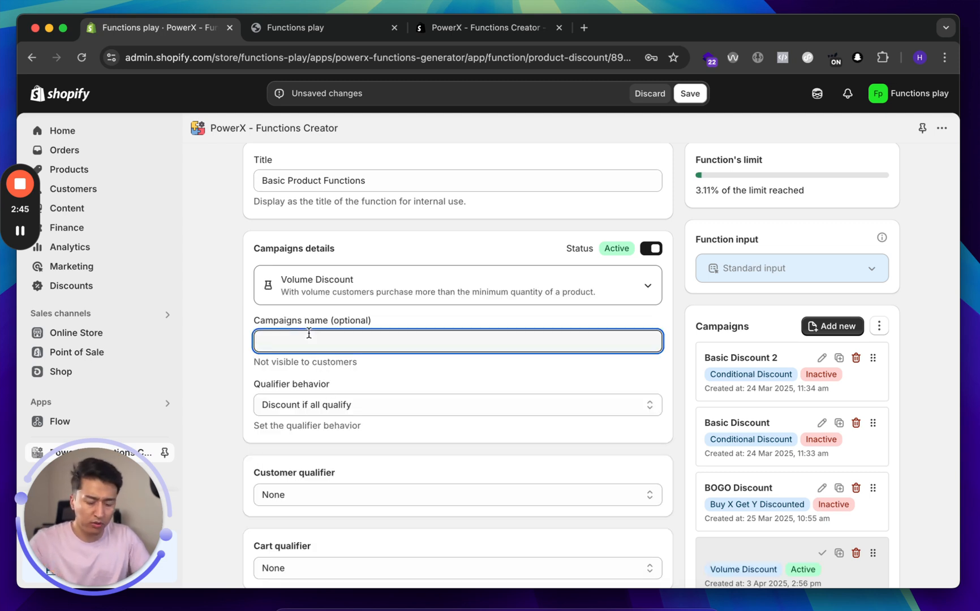
{"action": "type", "text": "Volume"}
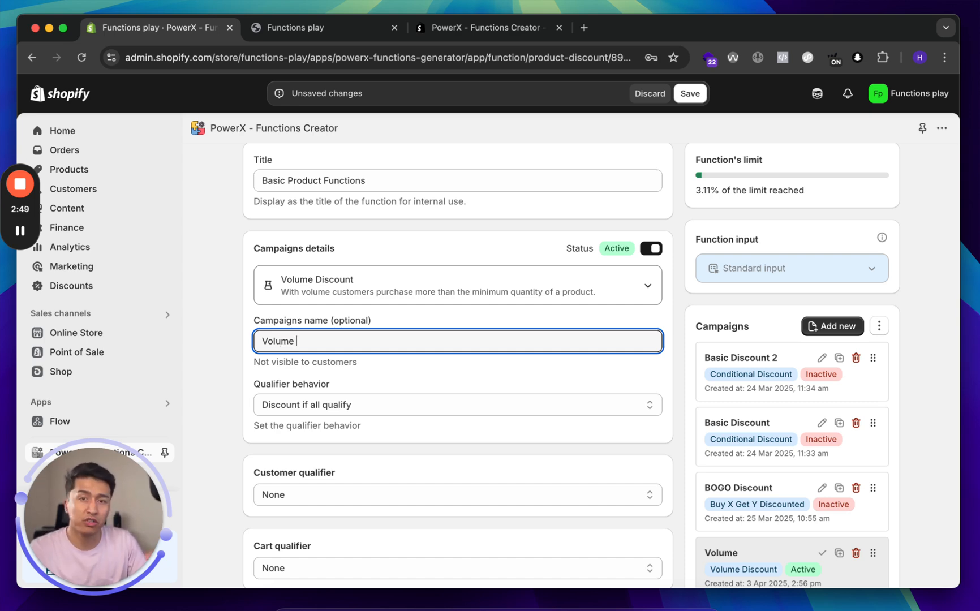
{"action": "type", "text": "Discount"}
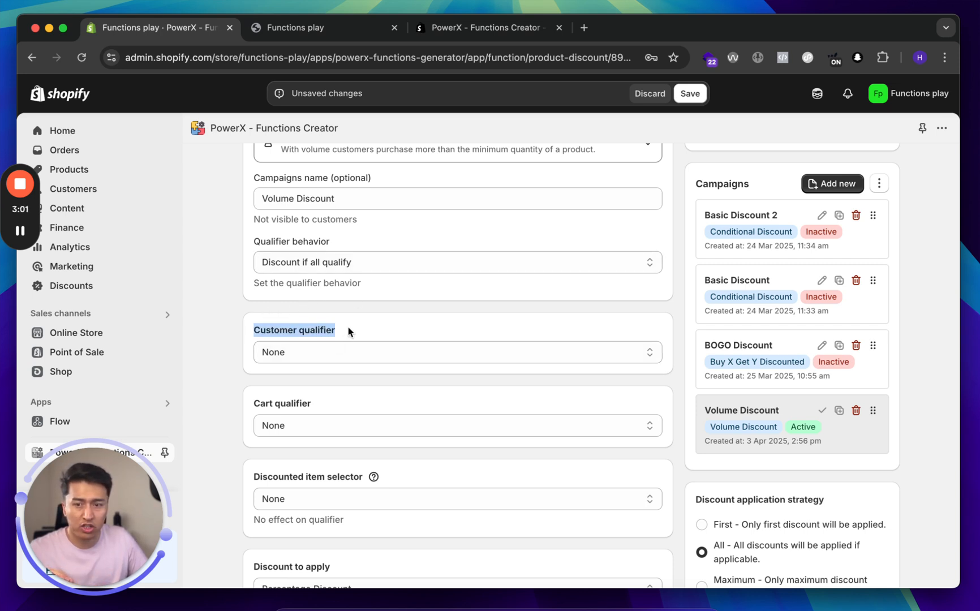
{"action": "scroll", "scroll_direction": "down", "scroll_amount": 3}
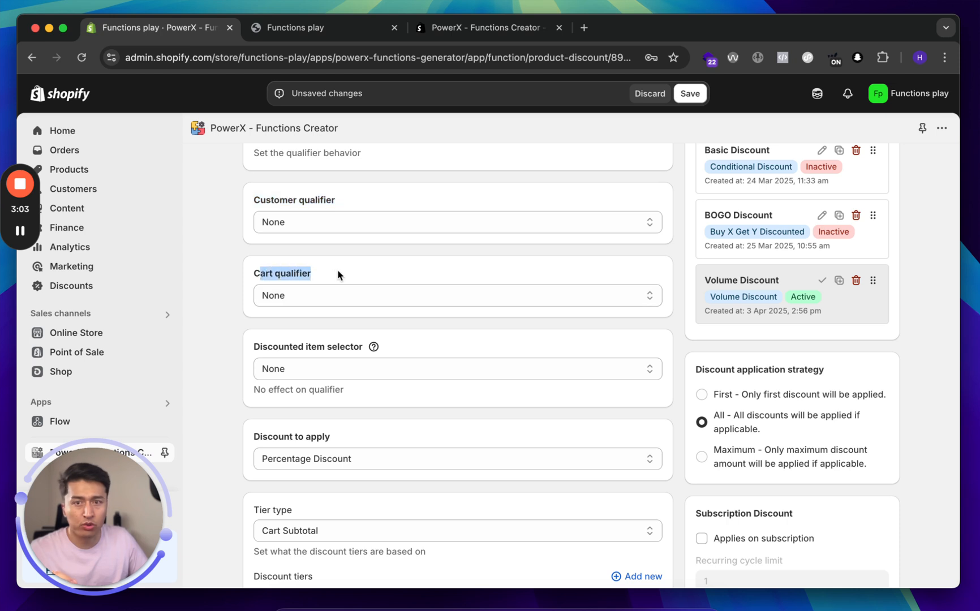
{"action": "left_click", "coordinate": [456, 295]}
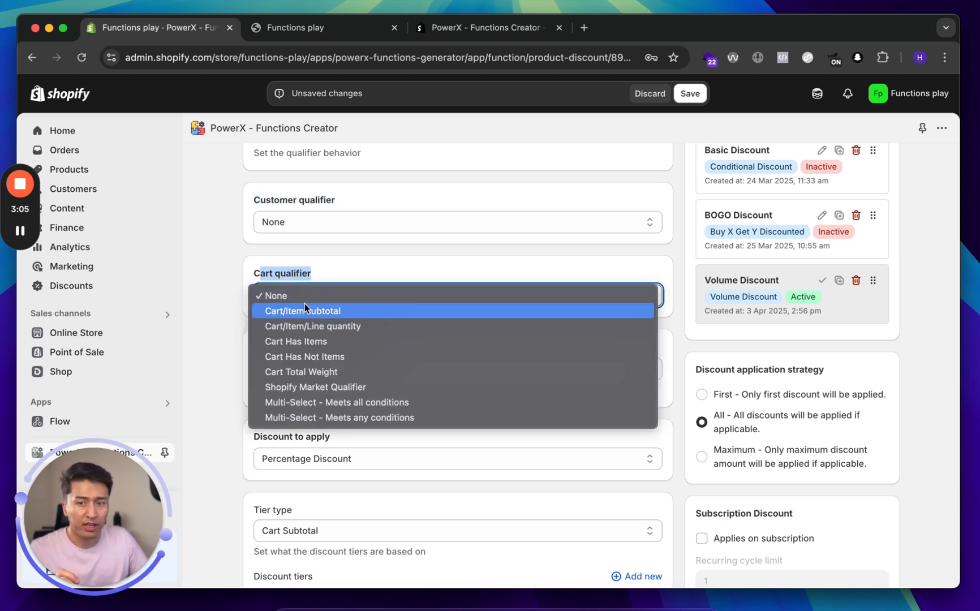
{"action": "mouse_move", "coordinate": [313, 326]}
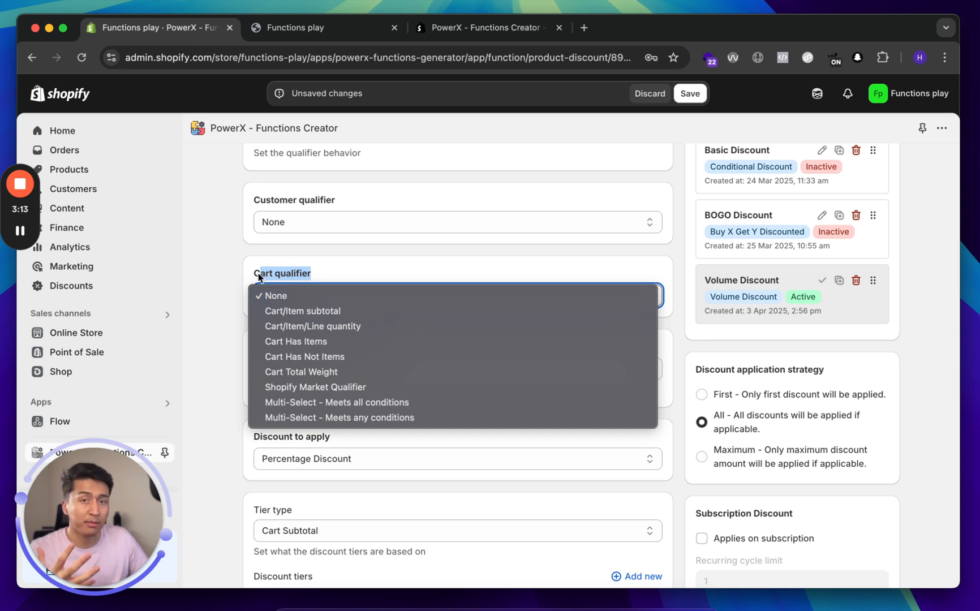
{"action": "left_click", "coordinate": [274, 295]}
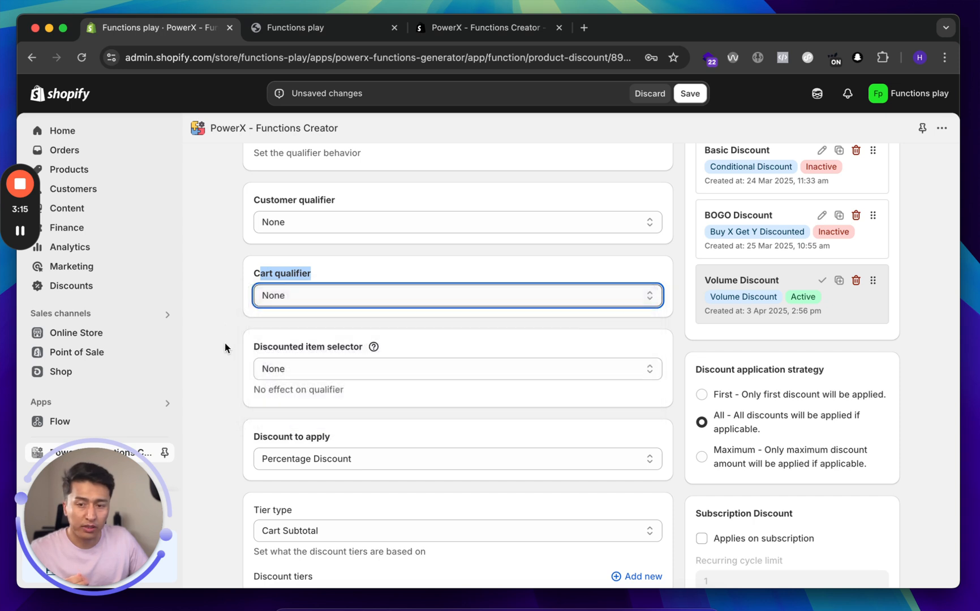
{"action": "scroll", "scroll_direction": "down", "scroll_amount": 3}
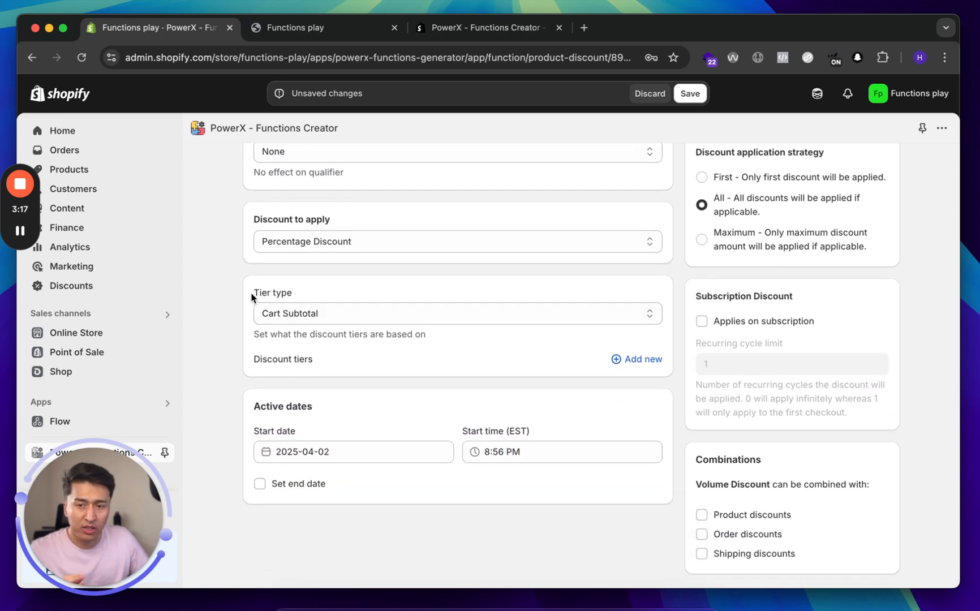
{"action": "scroll", "scroll_direction": "down", "scroll_amount": 3}
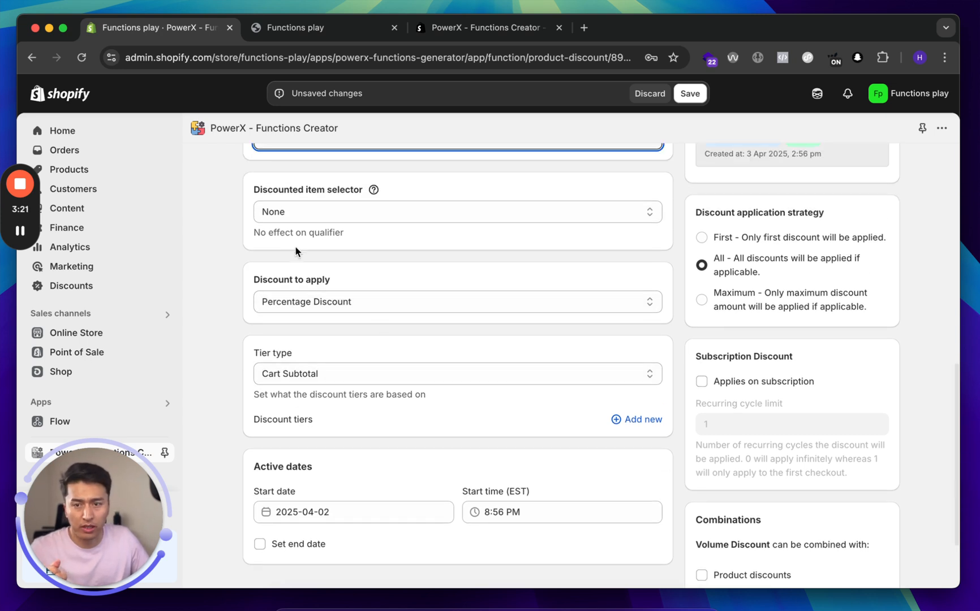
Keep Discount to apply as Percentage Discount.
{"action": "left_click", "coordinate": [456, 301]}
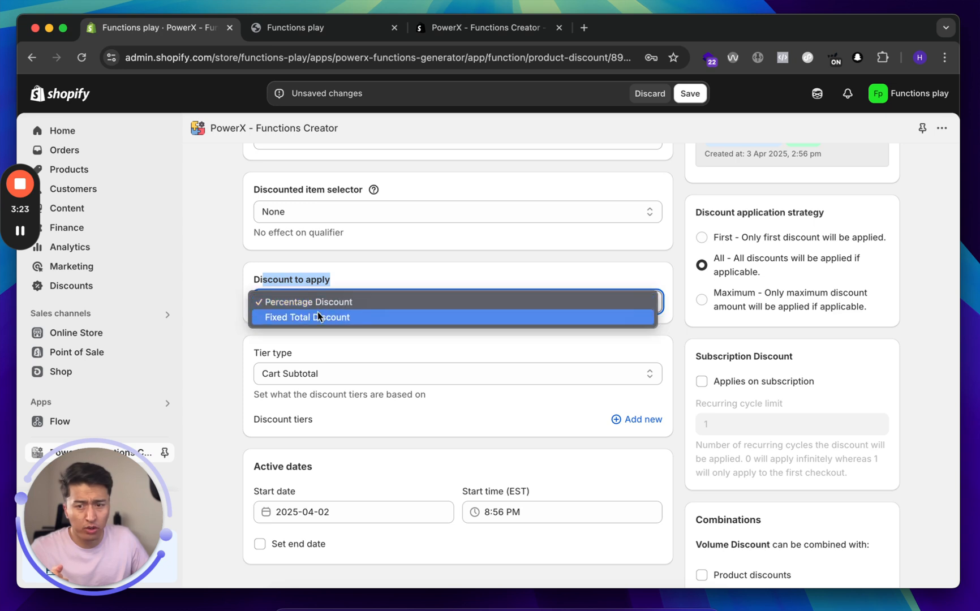
{"action": "left_click", "coordinate": [308, 302]}
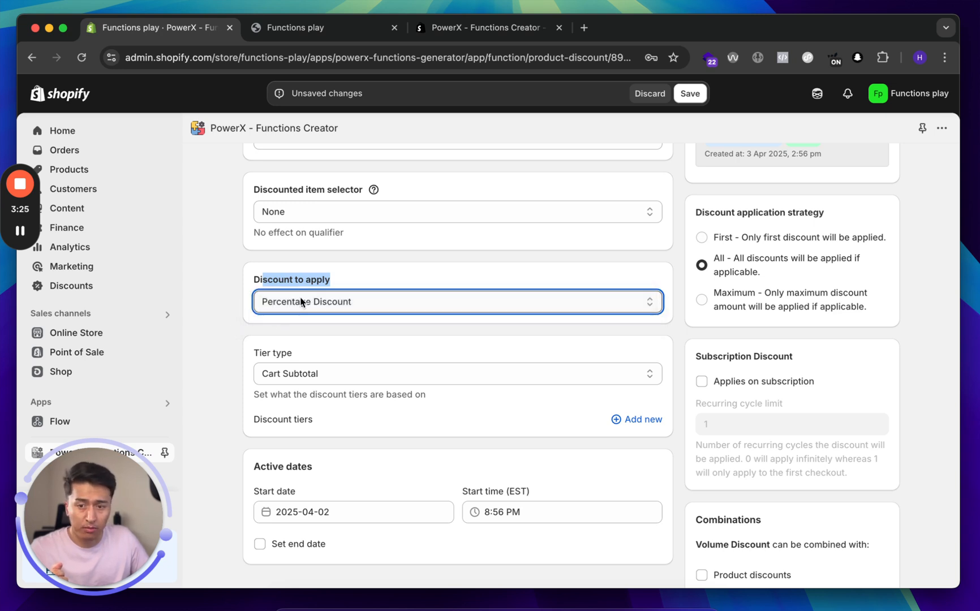
{"action": "scroll", "scroll_direction": "down", "scroll_amount": 3}
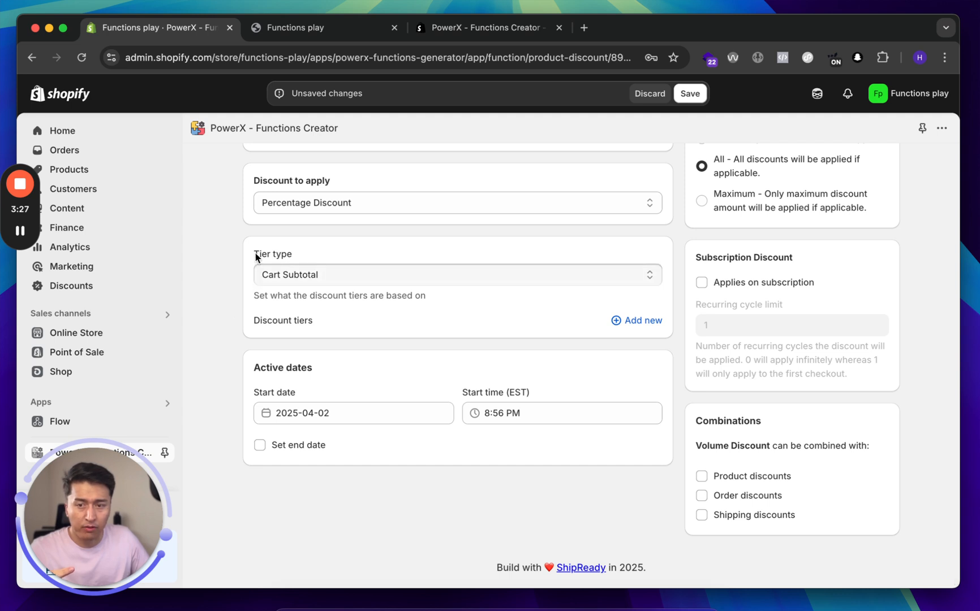
Set Tier type to Cart Items Total Quantity and begin adding a discount tier.
{"action": "left_click", "coordinate": [457, 274]}
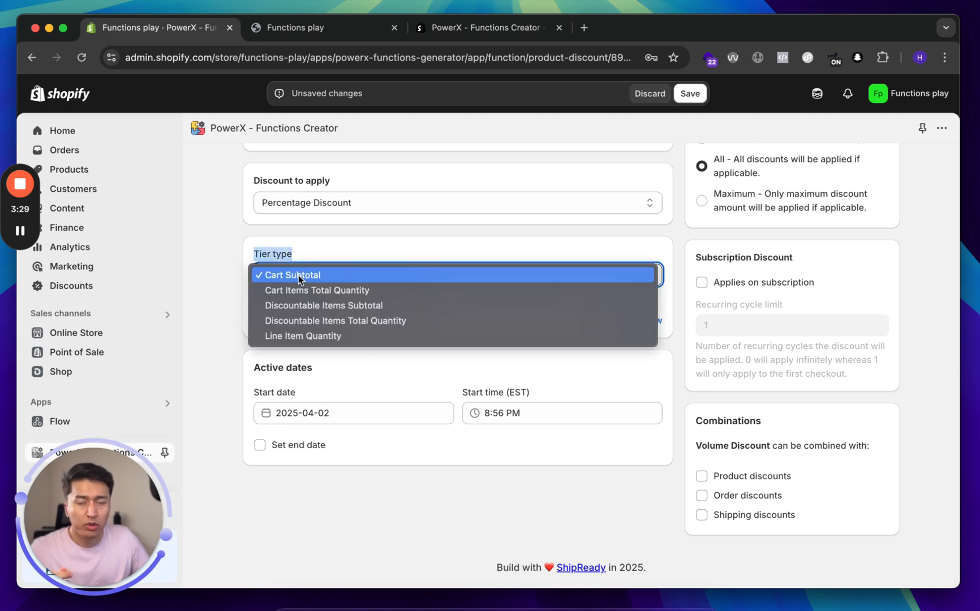
{"action": "left_click", "coordinate": [291, 275]}
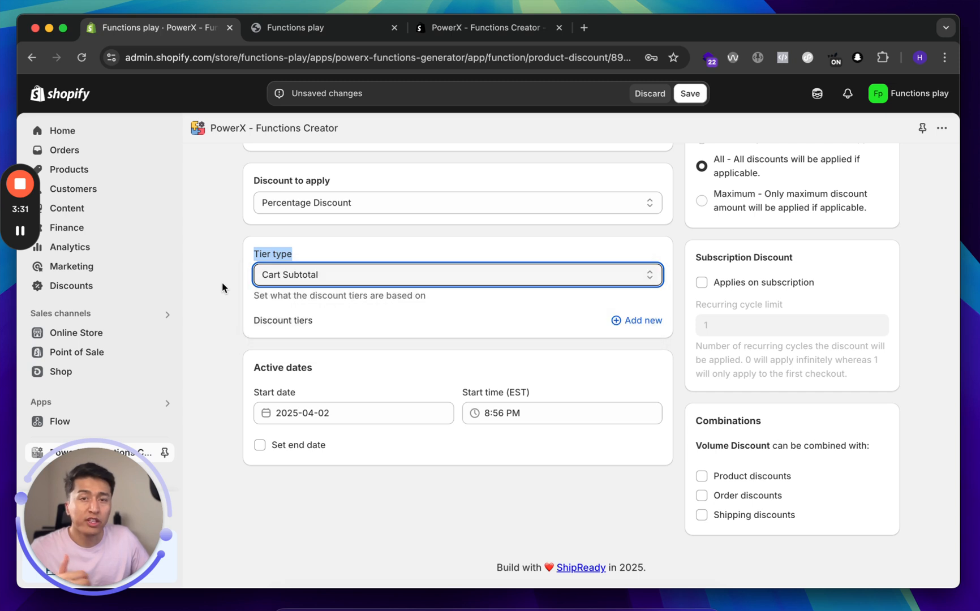
{"action": "left_click", "coordinate": [457, 274]}
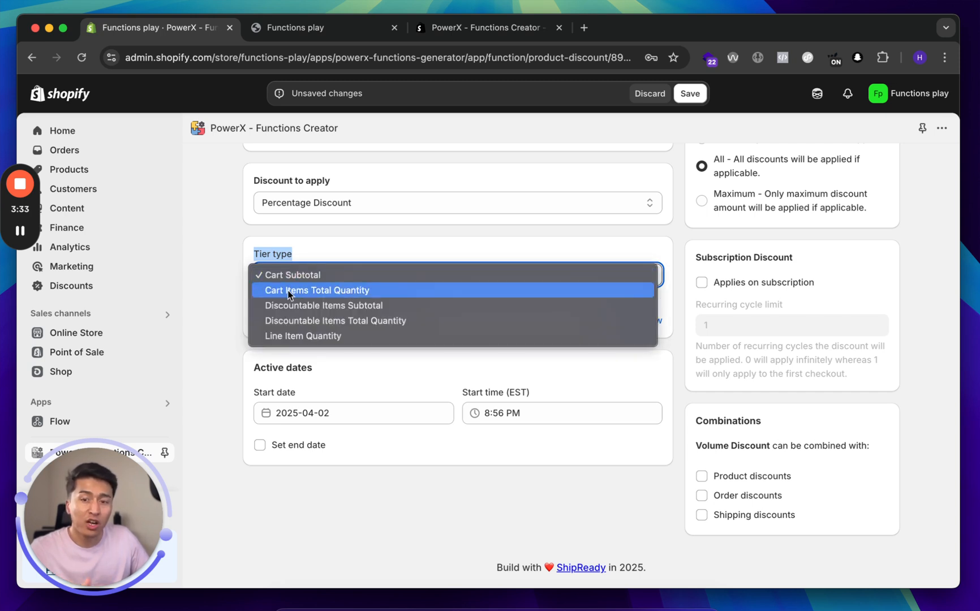
{"action": "mouse_move", "coordinate": [222, 296]}
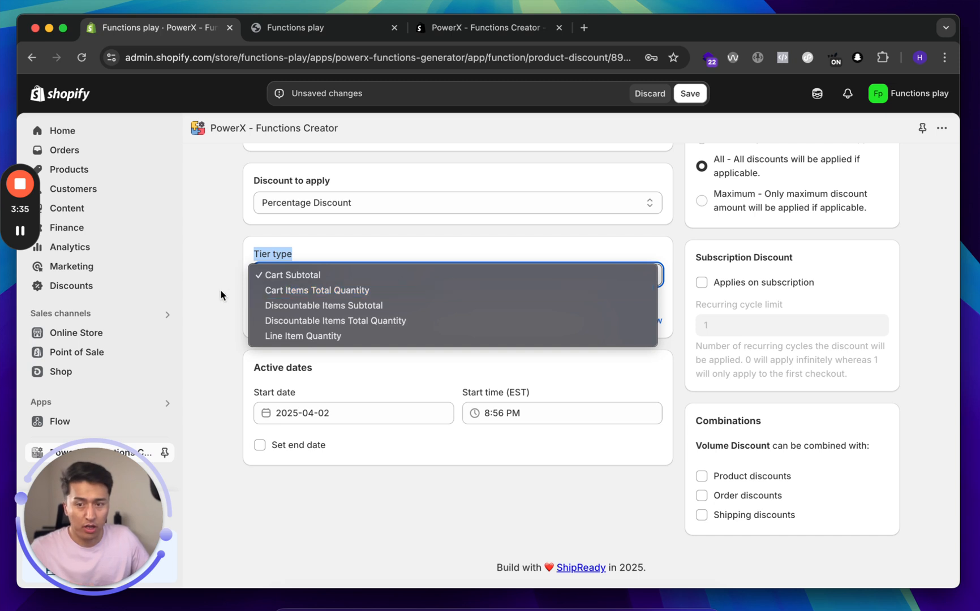
{"action": "left_click", "coordinate": [290, 275]}
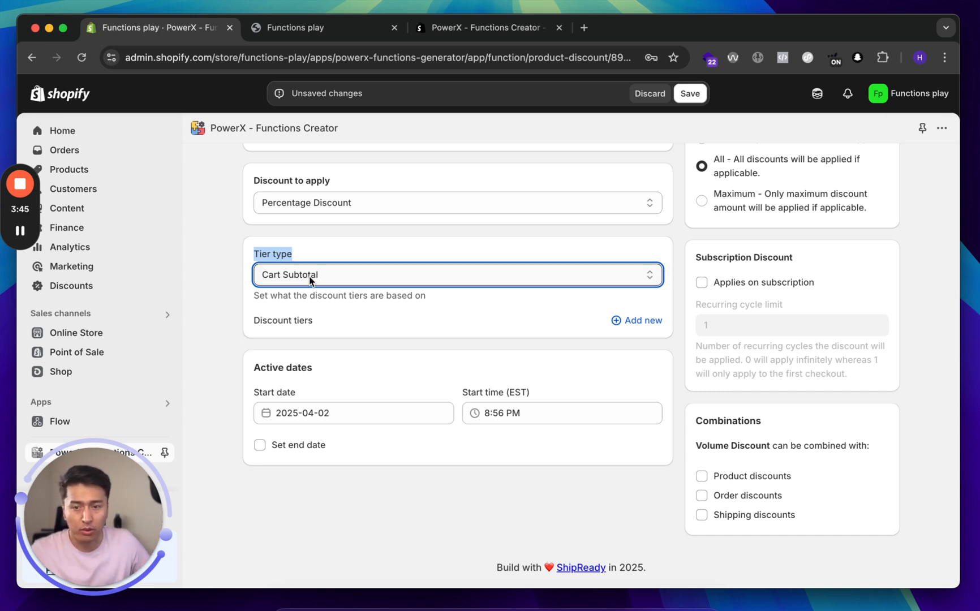
{"action": "left_click", "coordinate": [457, 274]}
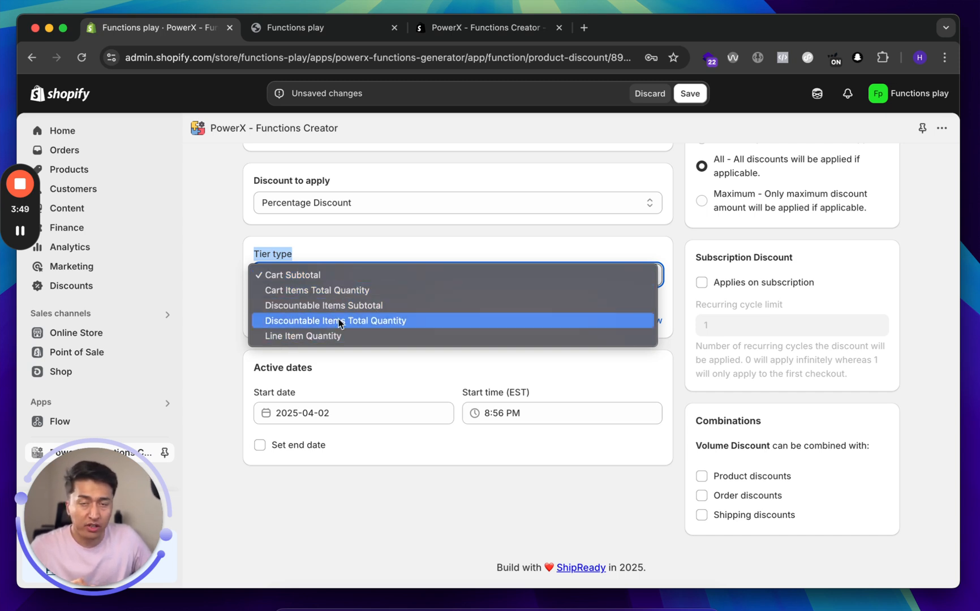
{"action": "mouse_move", "coordinate": [317, 290]}
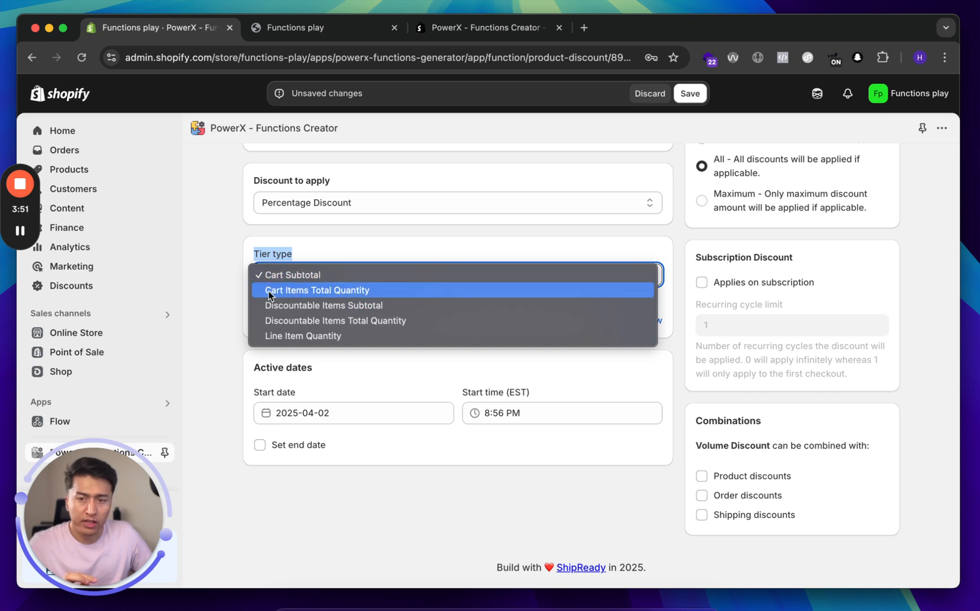
{"action": "left_click", "coordinate": [292, 275]}
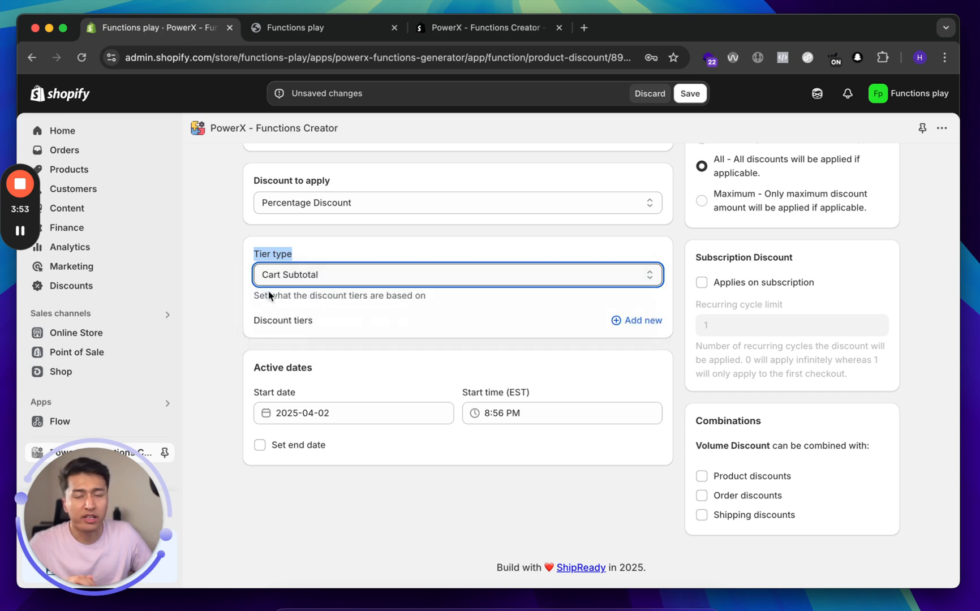
{"action": "left_click", "coordinate": [643, 321]}
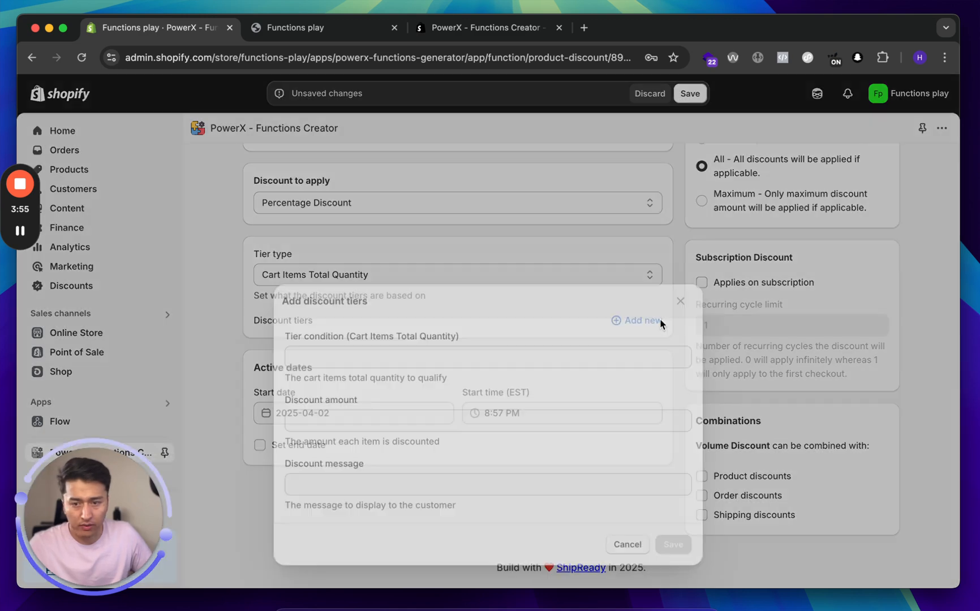
Add a tier giving 10% off at 2 items with its message.
{"action": "left_click", "coordinate": [641, 320]}
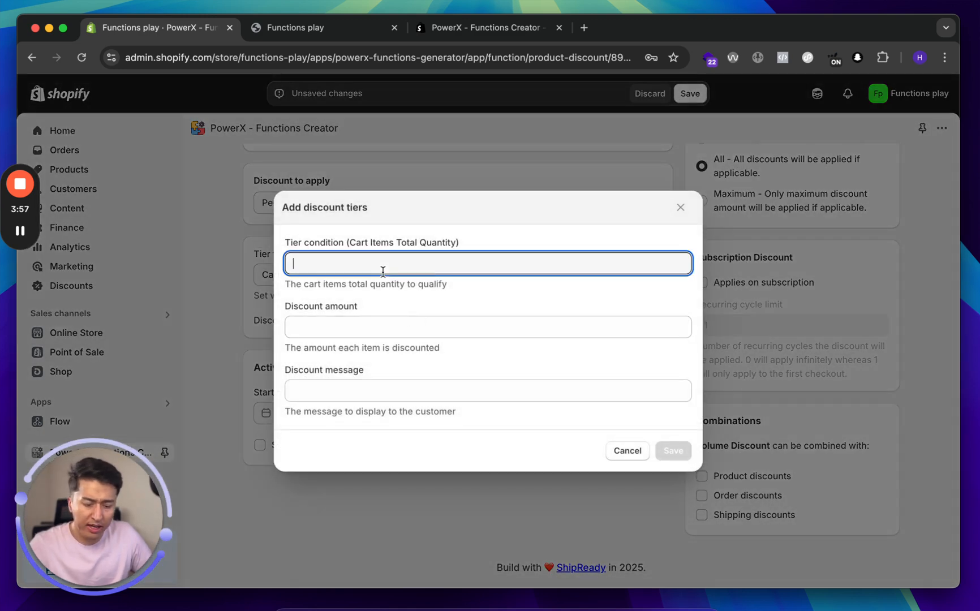
{"action": "type", "text": "10"}
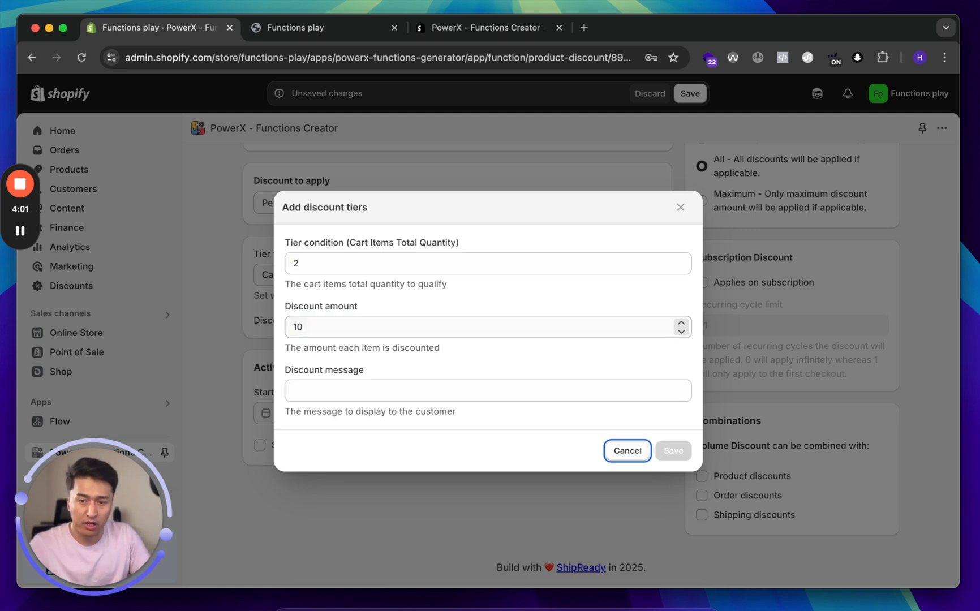
{"action": "type", "text": "10% volume discount"}
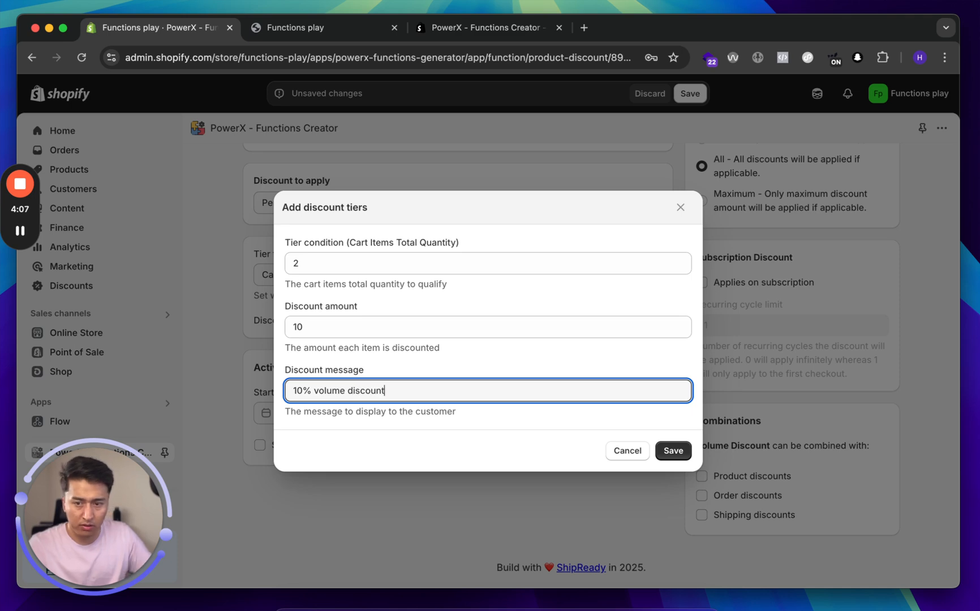
{"action": "left_click", "coordinate": [674, 450]}
{"action": "type", "text": "3"}
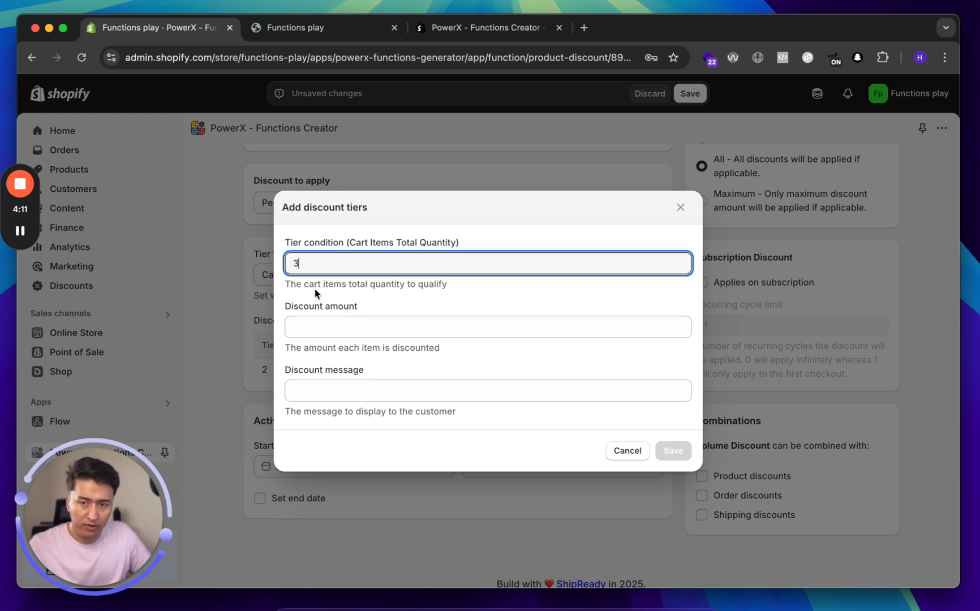
Add a second tier giving 15% off at 3 items with a '15% D...' message.
{"action": "left_click", "coordinate": [486, 326]}
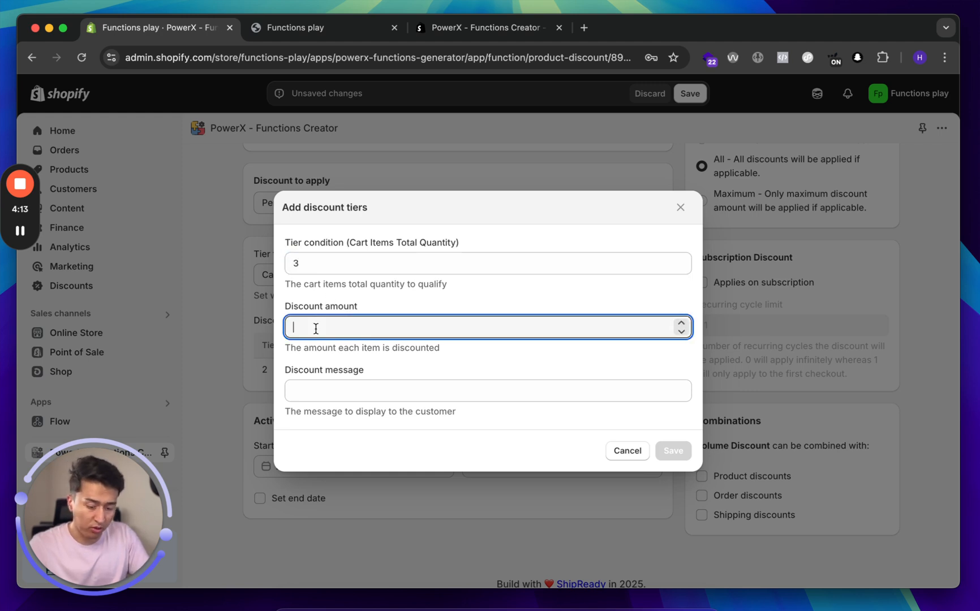
{"action": "type", "text": "15"}
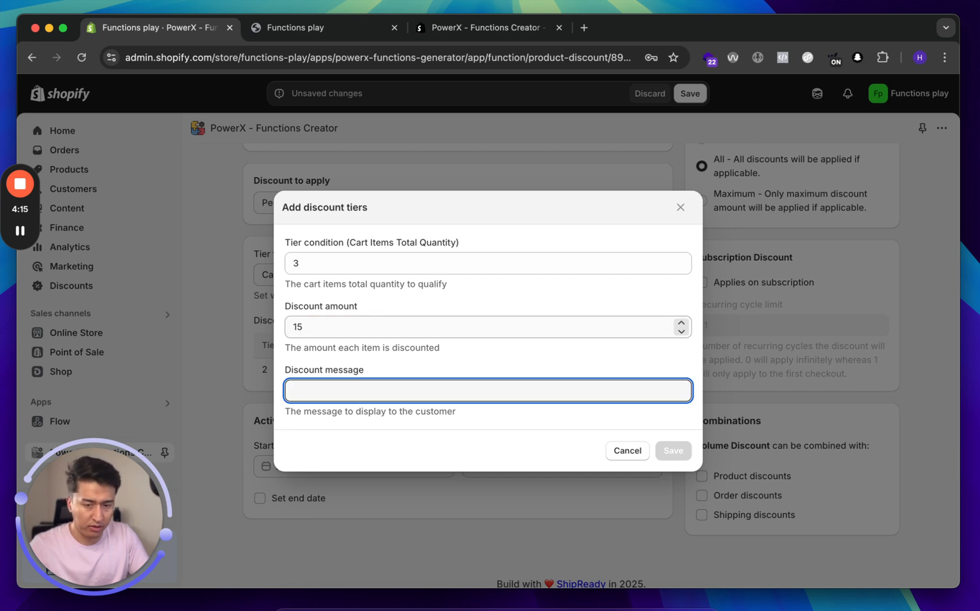
{"action": "type", "text": "15% D"}
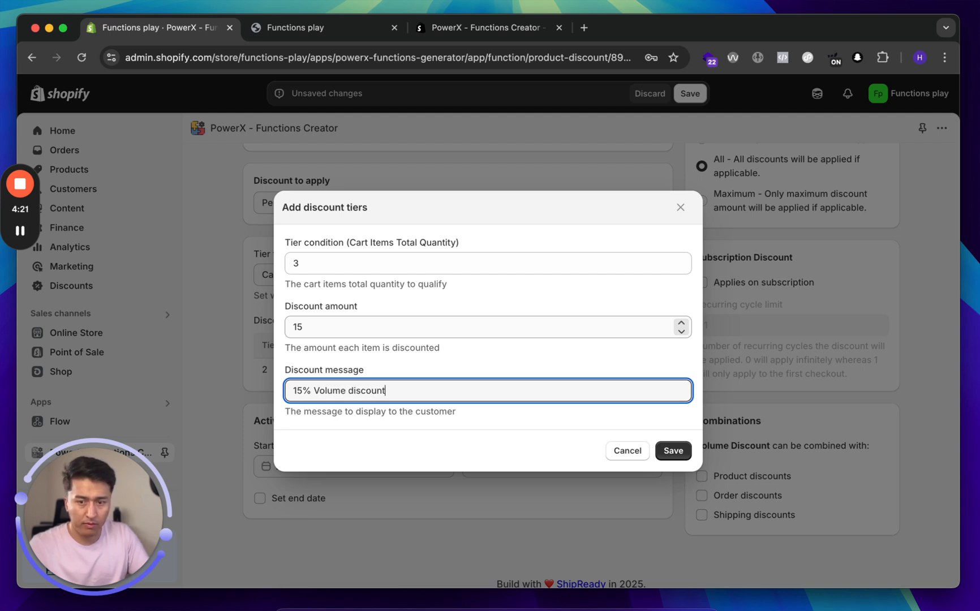
{"action": "left_click", "coordinate": [672, 451]}
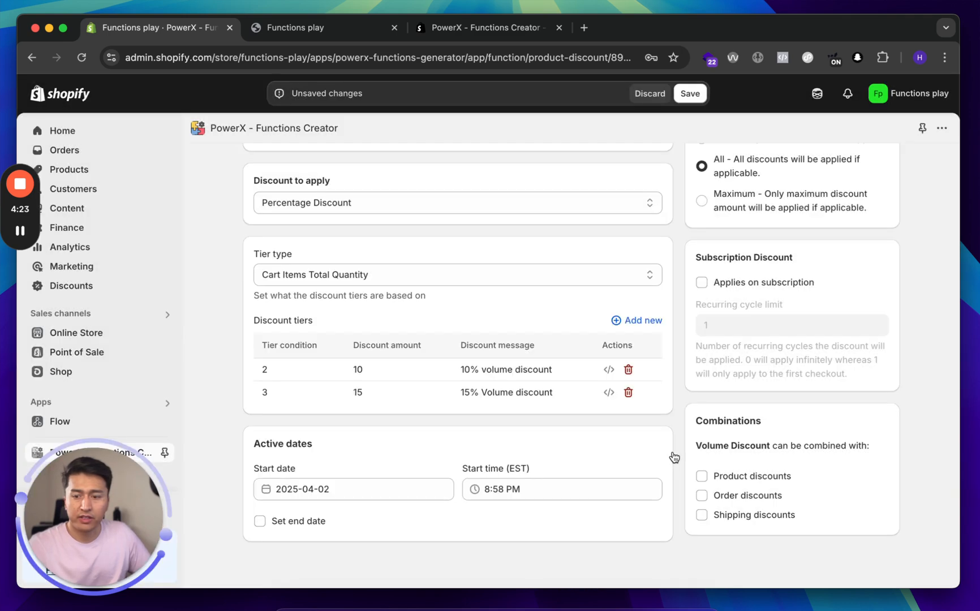
Save the Basic Product Functions changes and switch to the storefront tab.
{"action": "left_click", "coordinate": [689, 92]}
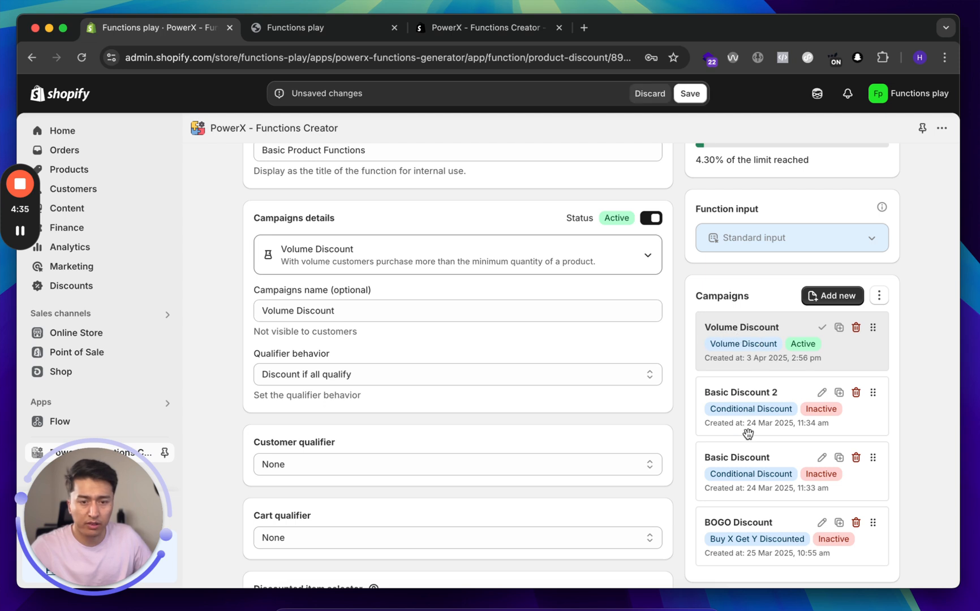
{"action": "mouse_move", "coordinate": [802, 403]}
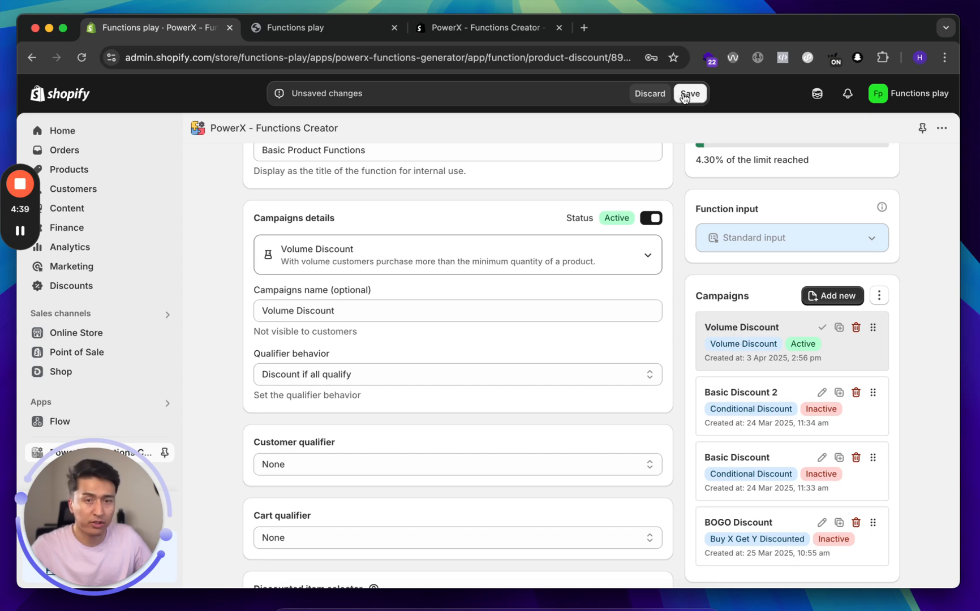
{"action": "left_click", "coordinate": [691, 92]}
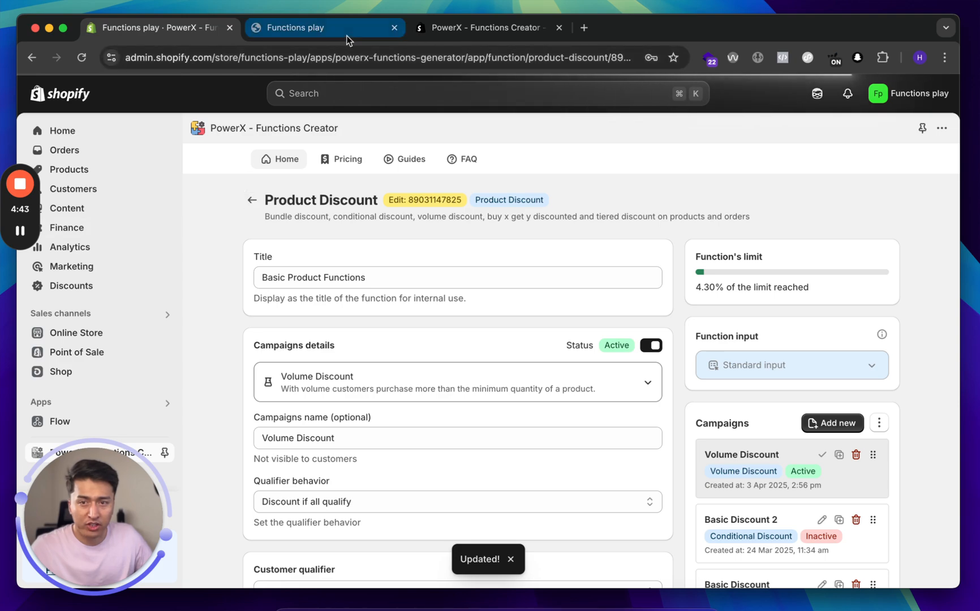
{"action": "left_click", "coordinate": [310, 27]}
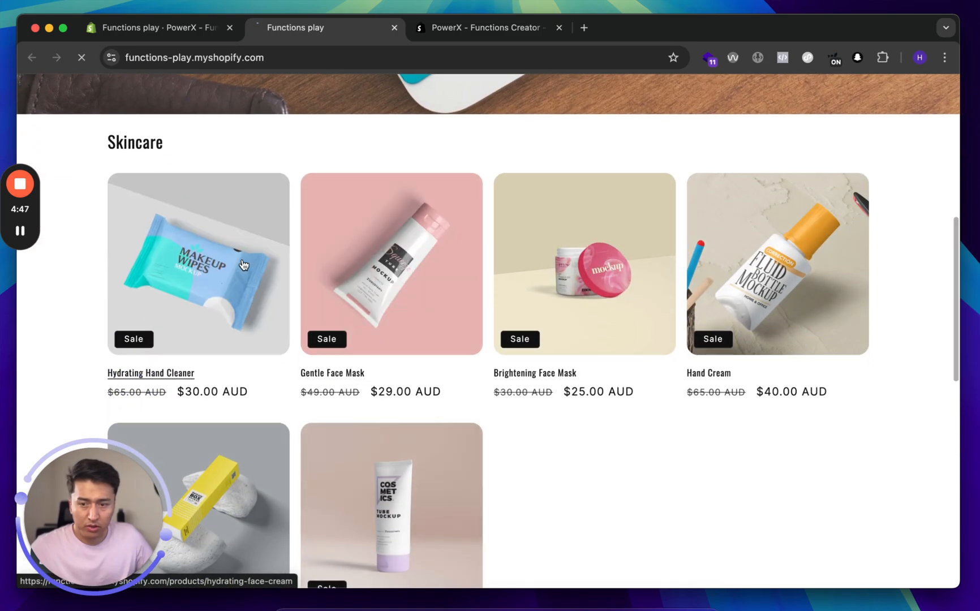
Raise Hydrating Hand Cleaner in the cart to 2, 3 and 4 units, confirming 10% then 15% Volume discount, then return to the PowerX tab.
{"action": "left_click", "coordinate": [151, 372]}
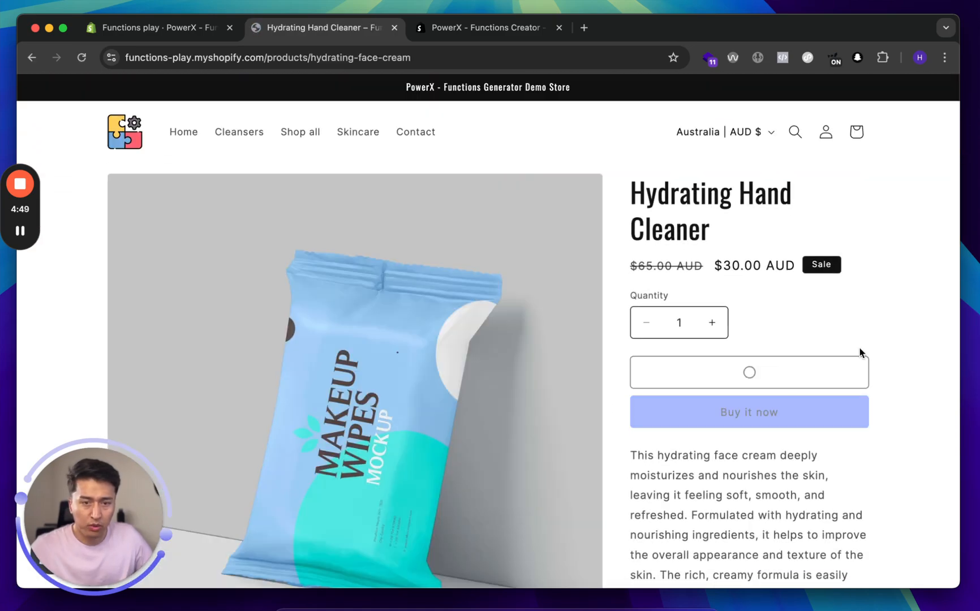
{"action": "left_click", "coordinate": [855, 132]}
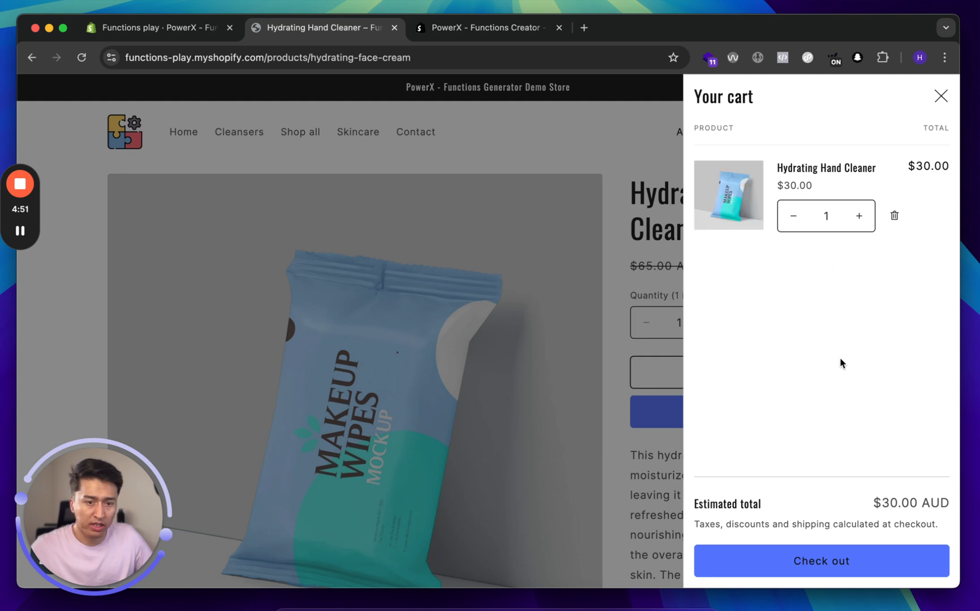
{"action": "left_click", "coordinate": [858, 215]}
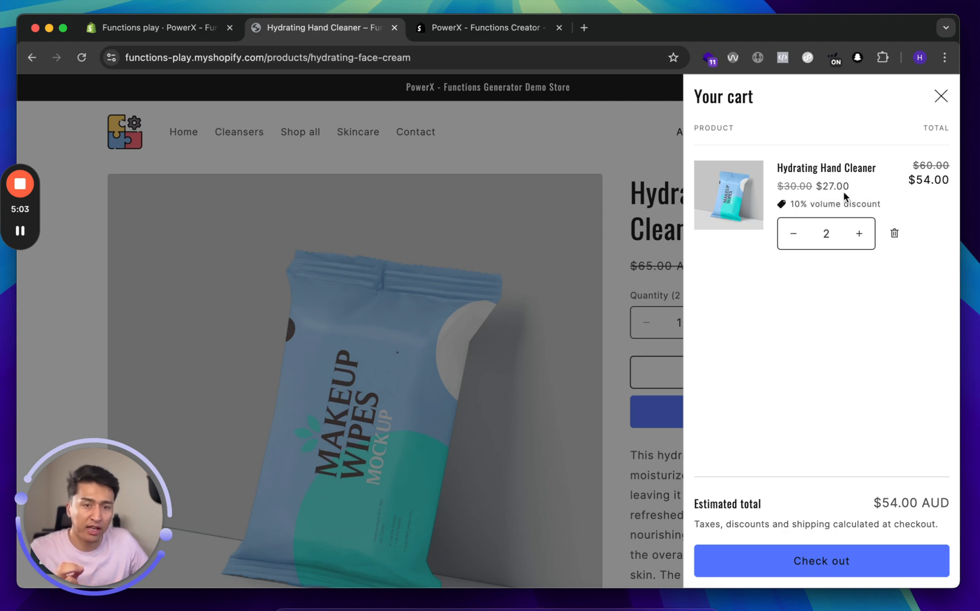
{"action": "left_click", "coordinate": [859, 233]}
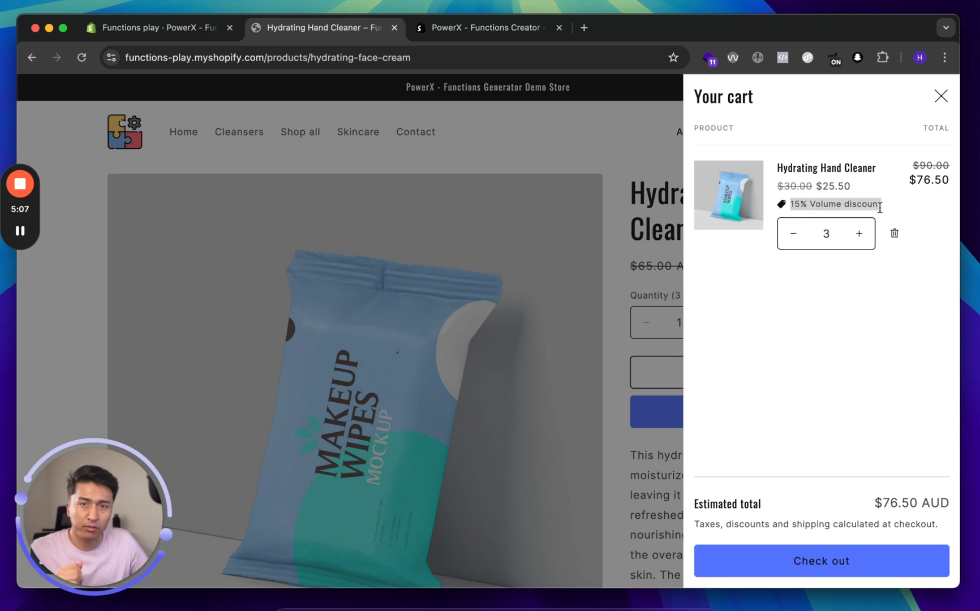
{"action": "left_click", "coordinate": [859, 234]}
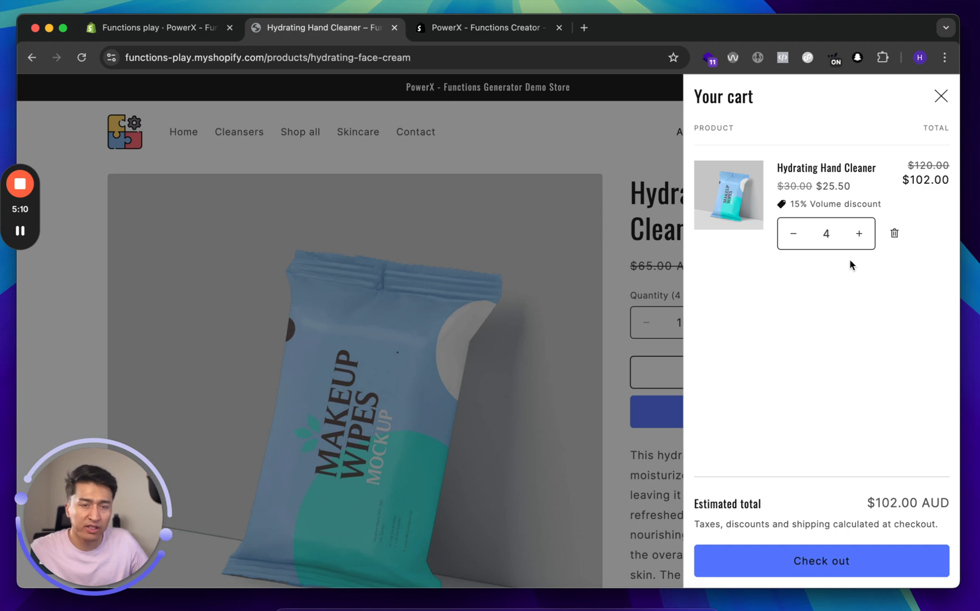
{"action": "left_click", "coordinate": [156, 27]}
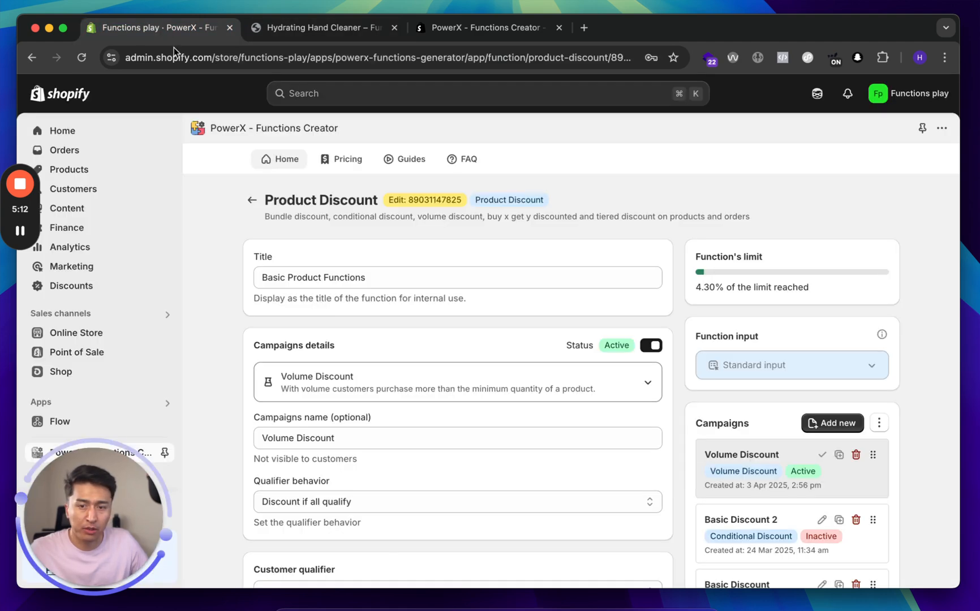
Add a third tier: 4 items, 20% off, message '20% Volume discount'.
{"action": "scroll", "scroll_direction": "down", "scroll_amount": 3}
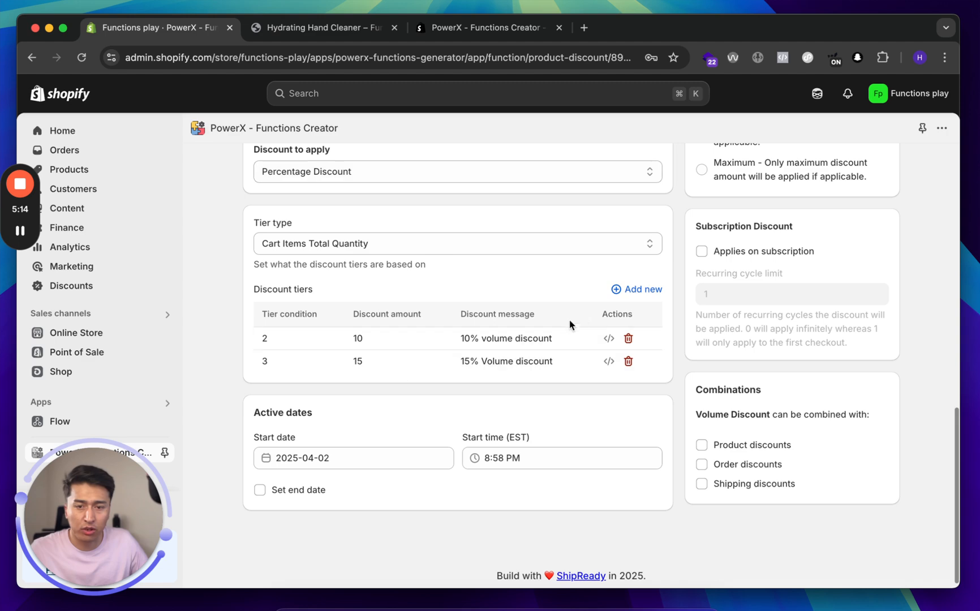
{"action": "left_click", "coordinate": [636, 289]}
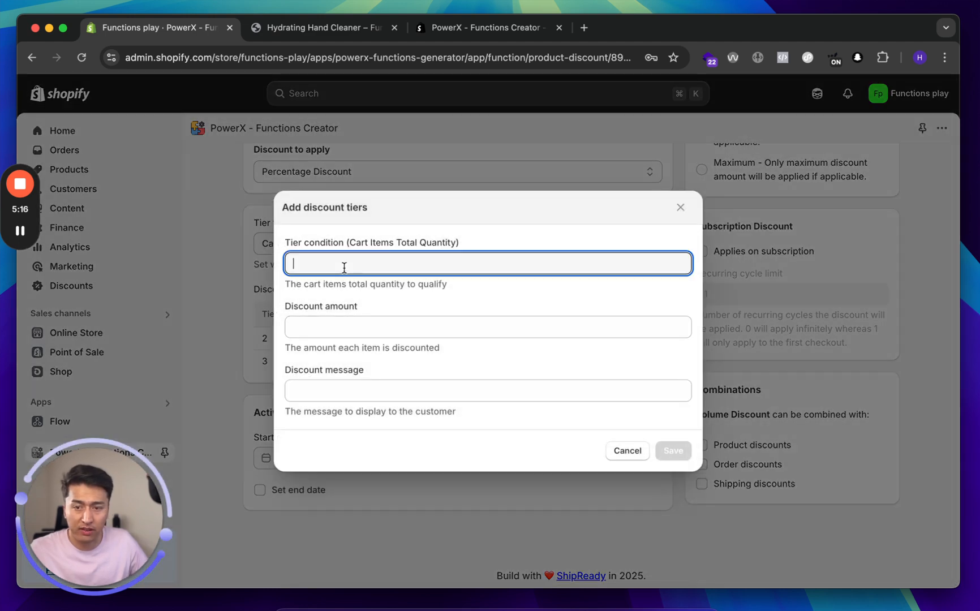
{"action": "type", "text": "4"}
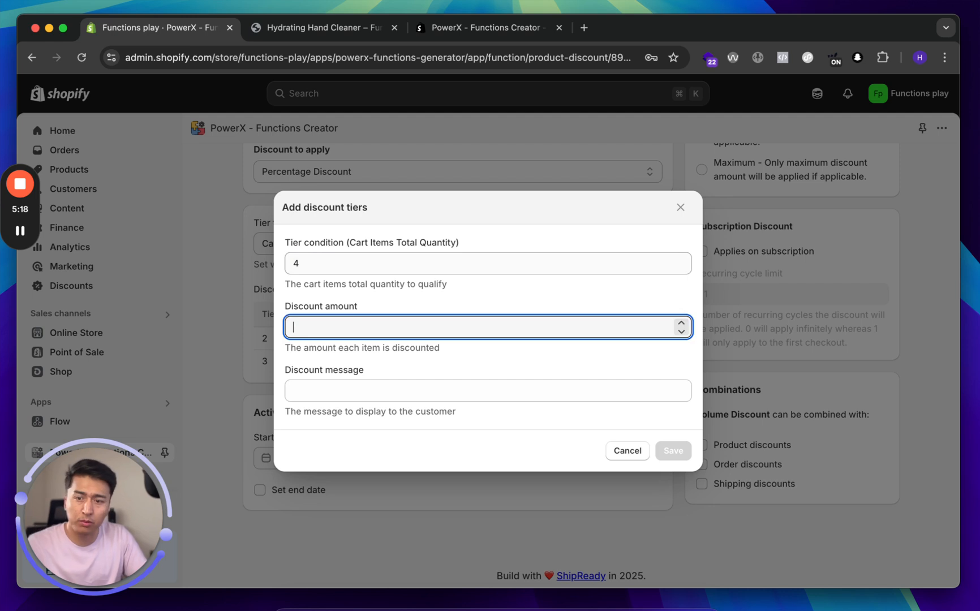
{"action": "type", "text": "20"}
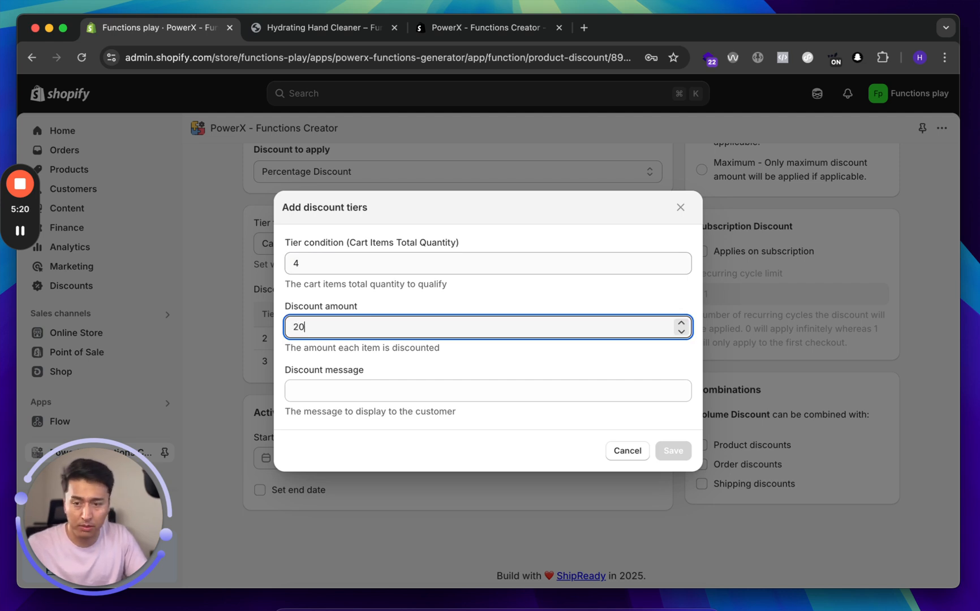
{"action": "type", "text": "20%"}
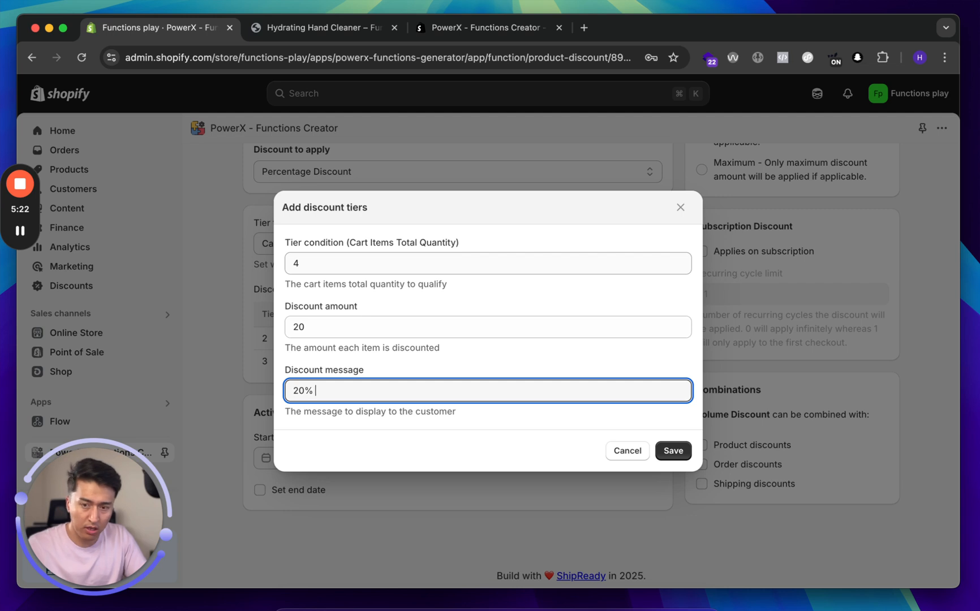
{"action": "type", "text": "Volume discou"}
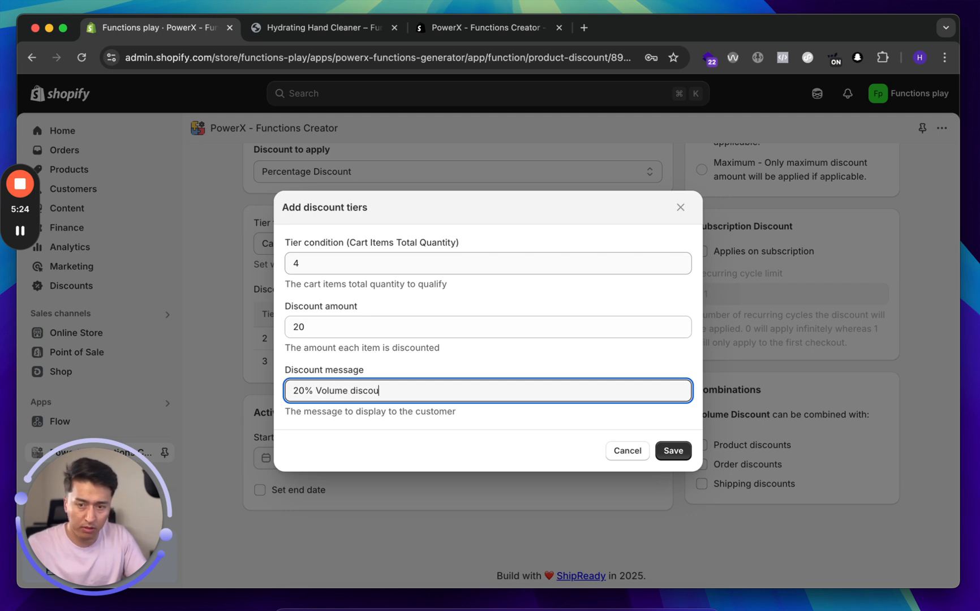
{"action": "type", "text": "nt"}
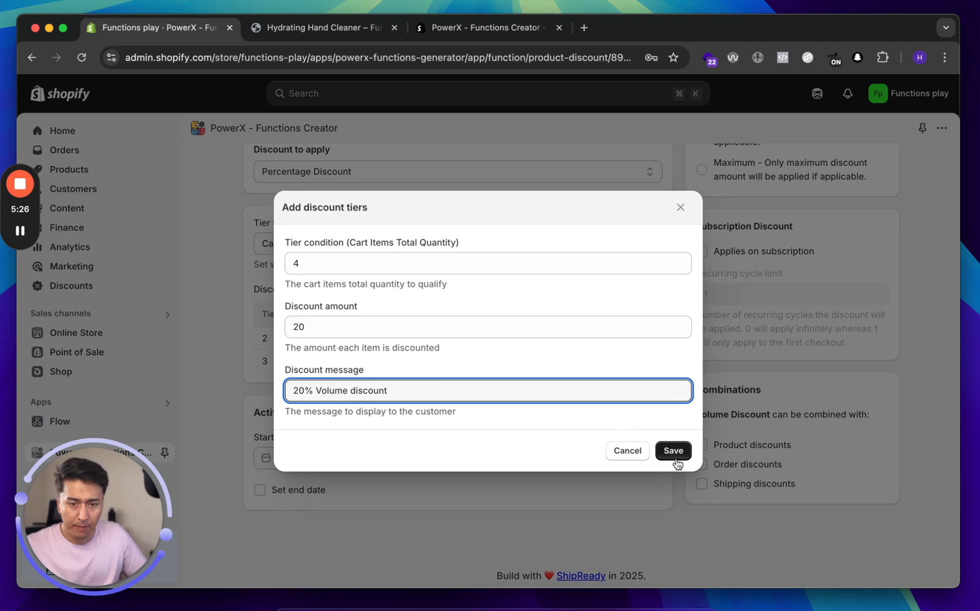
{"action": "left_click", "coordinate": [673, 450]}
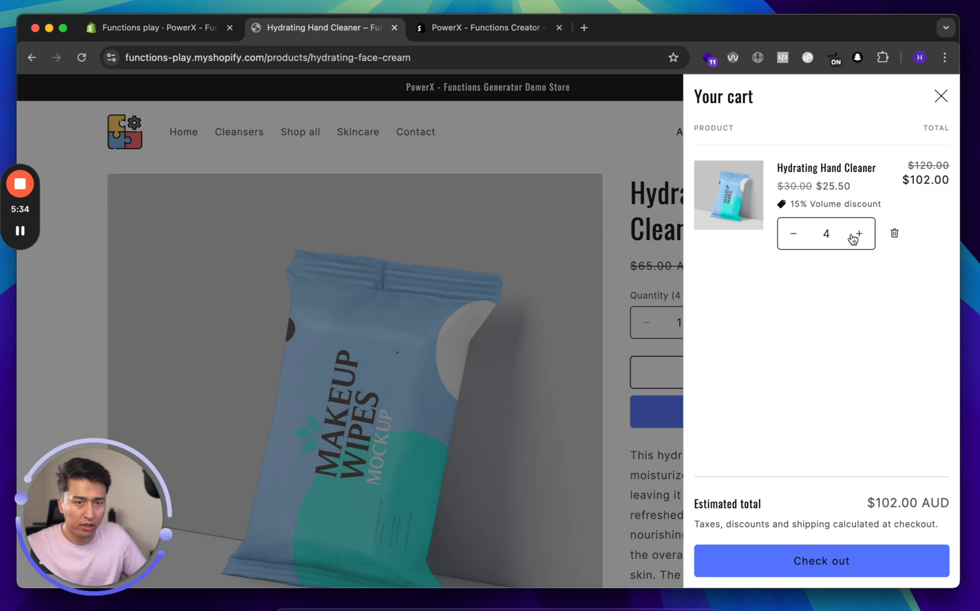
Raise the cart to 5 items to see 20% off, reduce back to 3, and close the cart drawer.
{"action": "left_click", "coordinate": [859, 233]}
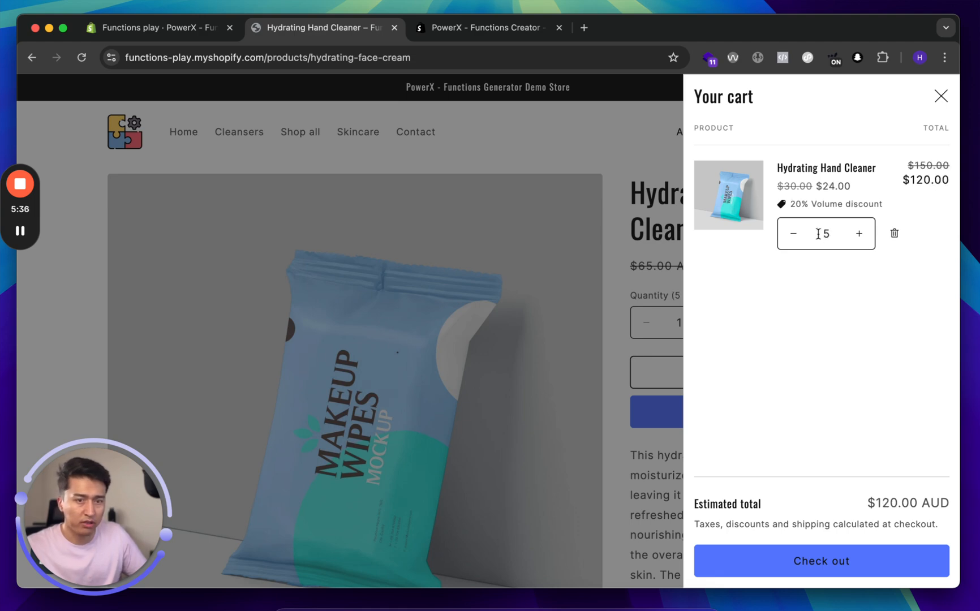
{"action": "left_click", "coordinate": [792, 233]}
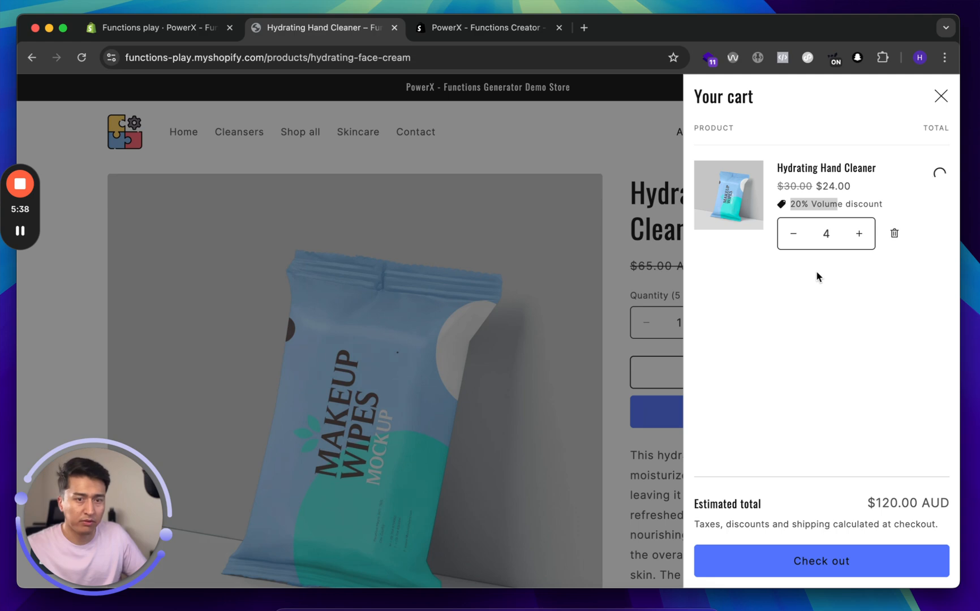
{"action": "left_click", "coordinate": [792, 234]}
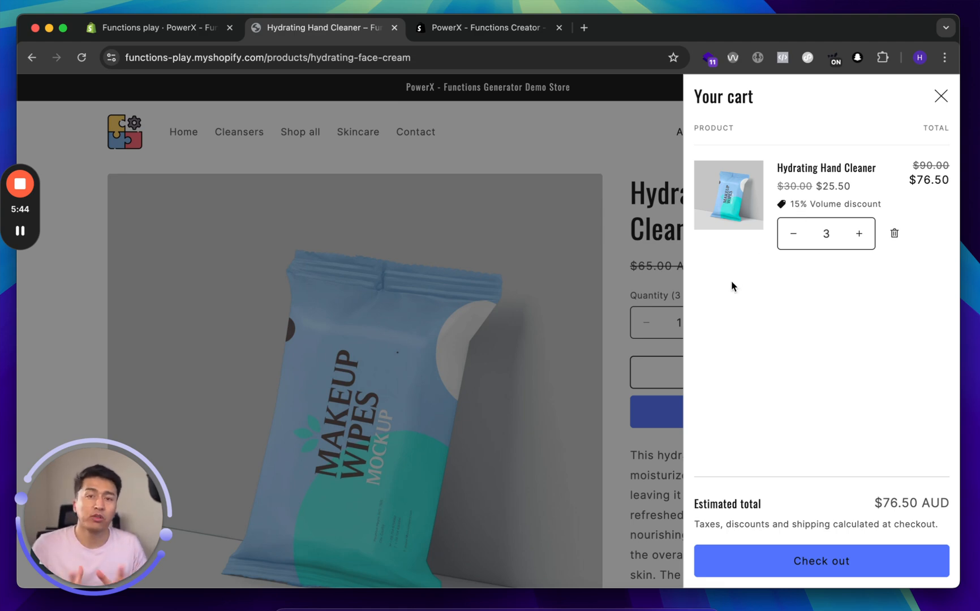
{"action": "left_click", "coordinate": [941, 96]}
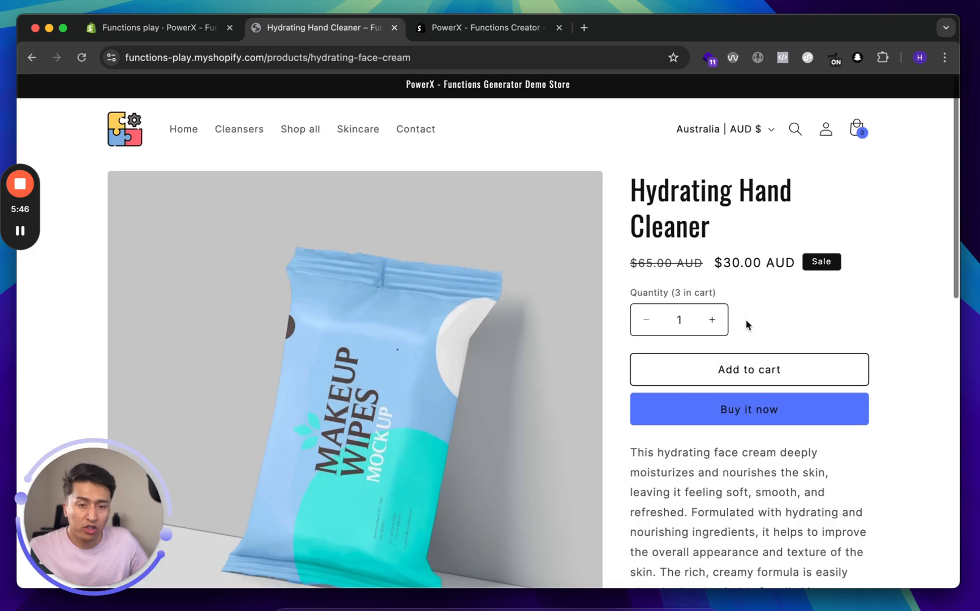
Reopen the cart from the header to confirm three Hand Cleaners at 15% off, $76.50 AUD.
{"action": "scroll", "scroll_direction": "down", "scroll_amount": 3}
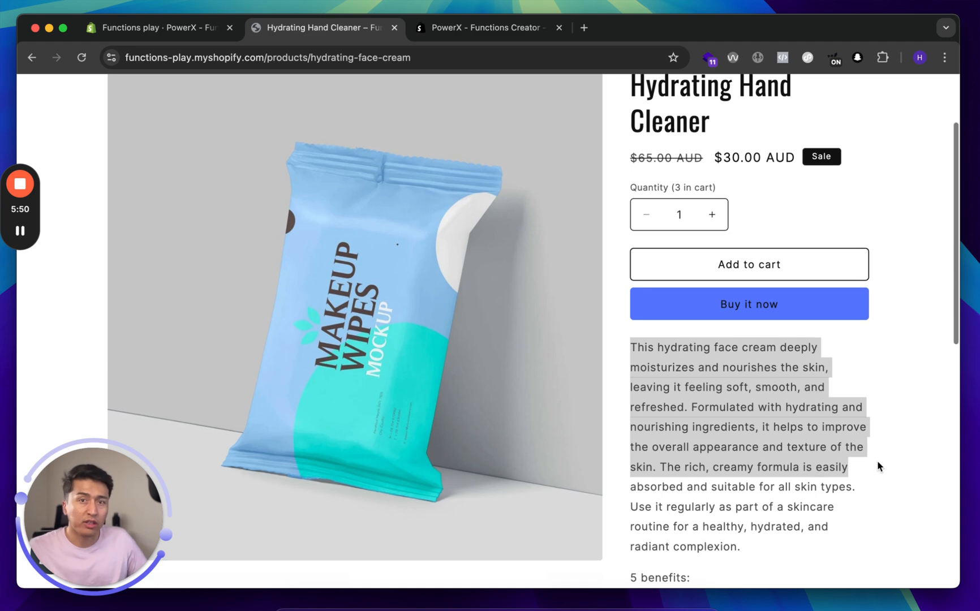
{"action": "scroll", "scroll_direction": "down", "scroll_amount": 3}
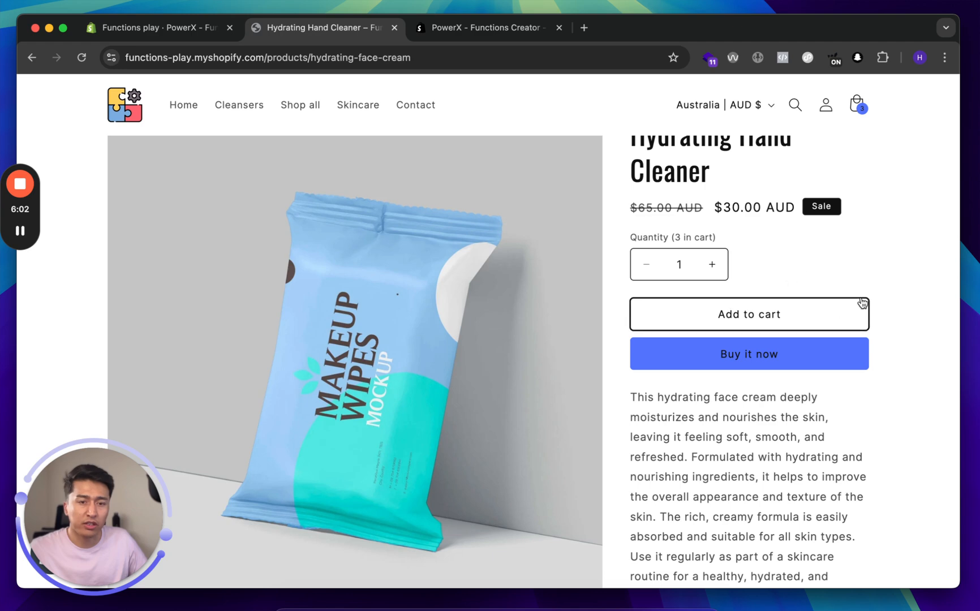
{"action": "mouse_move", "coordinate": [749, 287]}
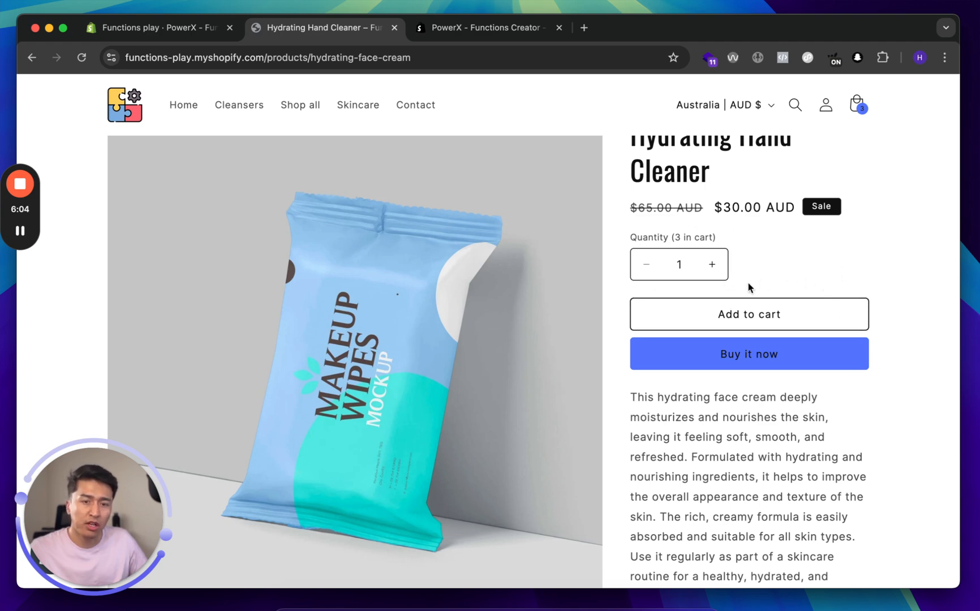
{"action": "mouse_move", "coordinate": [761, 267]}
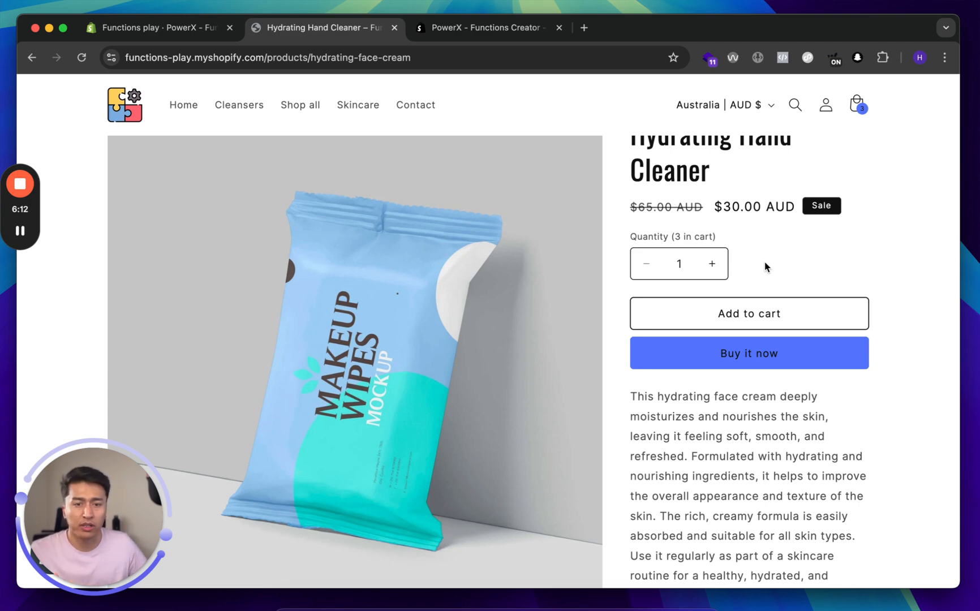
{"action": "mouse_move", "coordinate": [803, 268]}
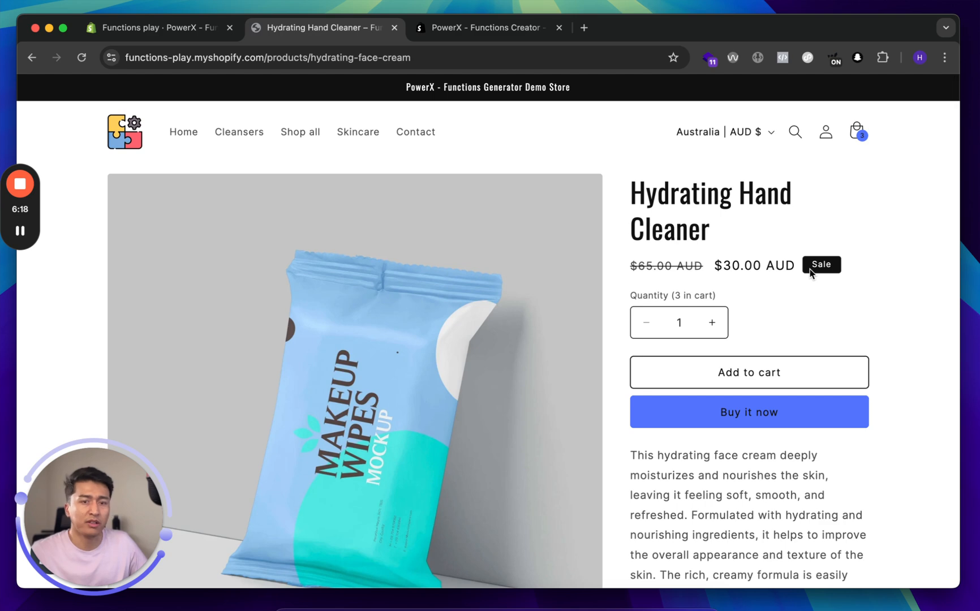
{"action": "mouse_move", "coordinate": [809, 312]}
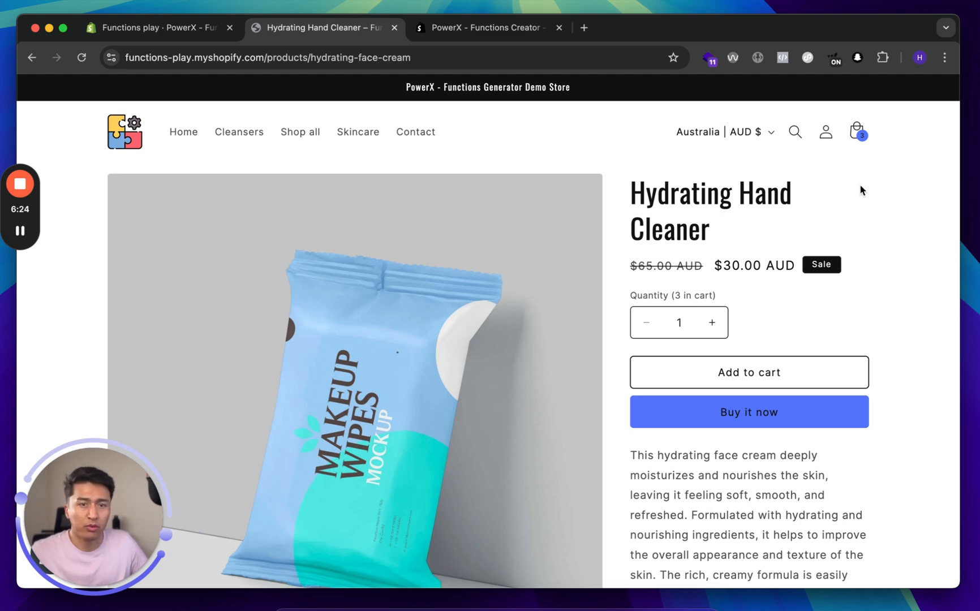
{"action": "left_click", "coordinate": [857, 131]}
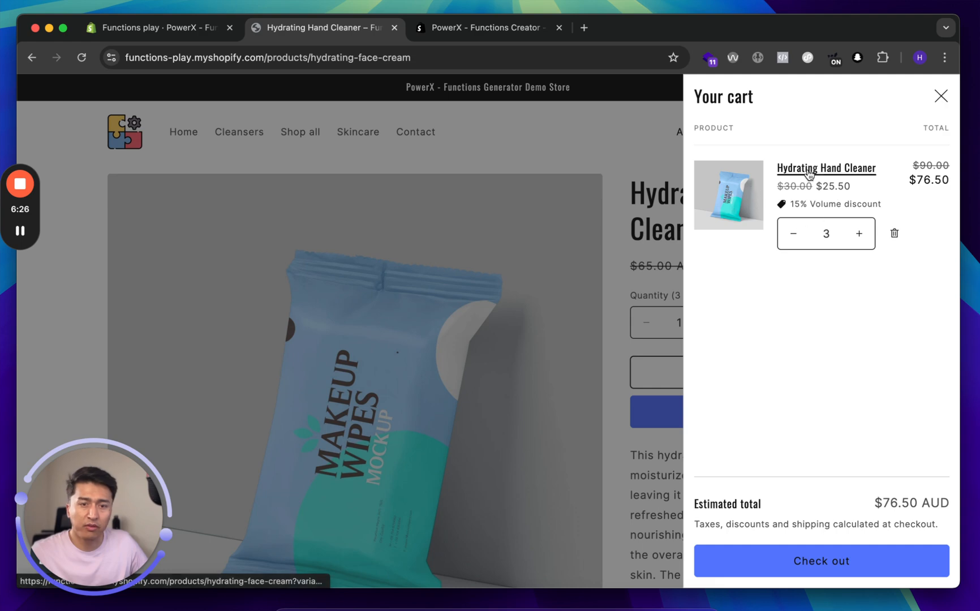
{"action": "mouse_move", "coordinate": [850, 267]}
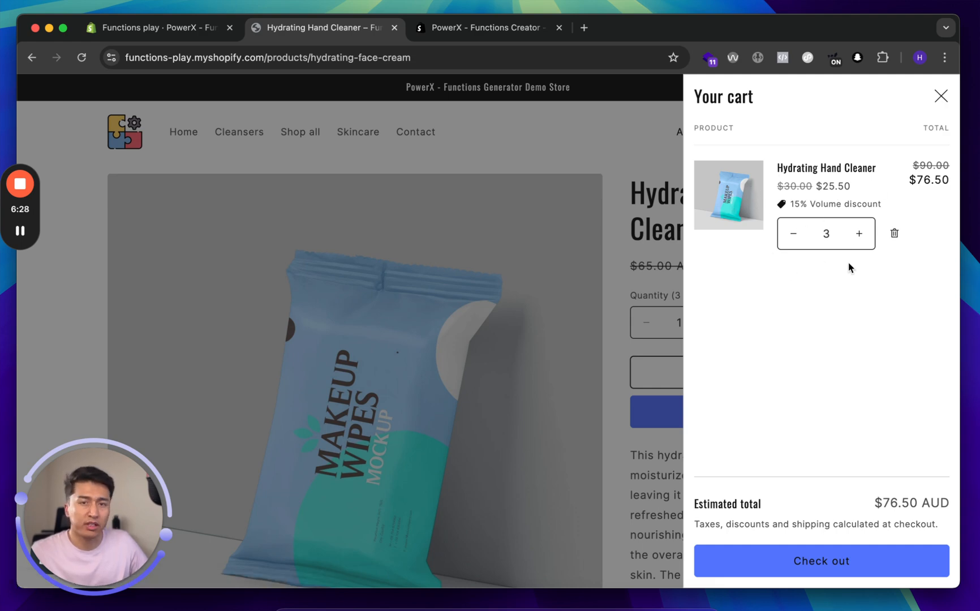